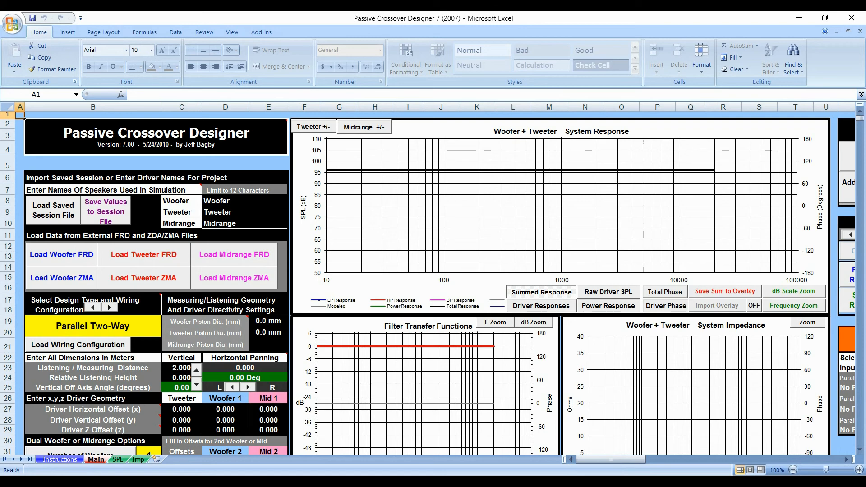
mouse_move(575, 330)
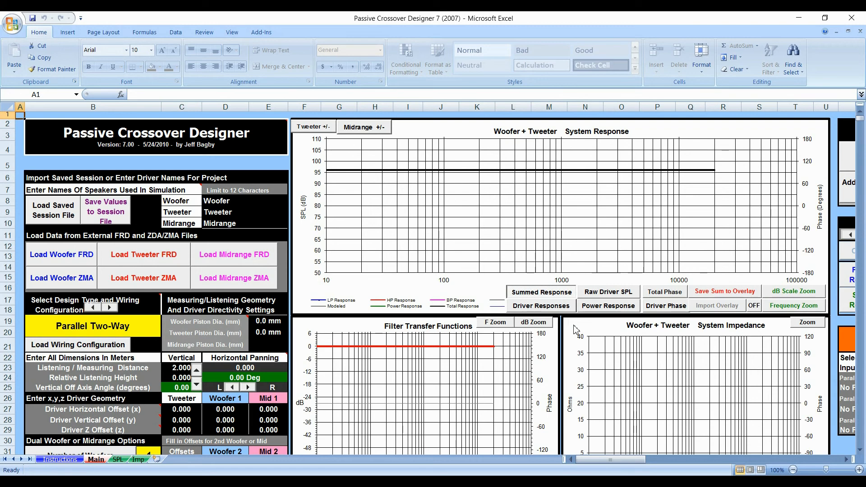
mouse_move(373, 266)
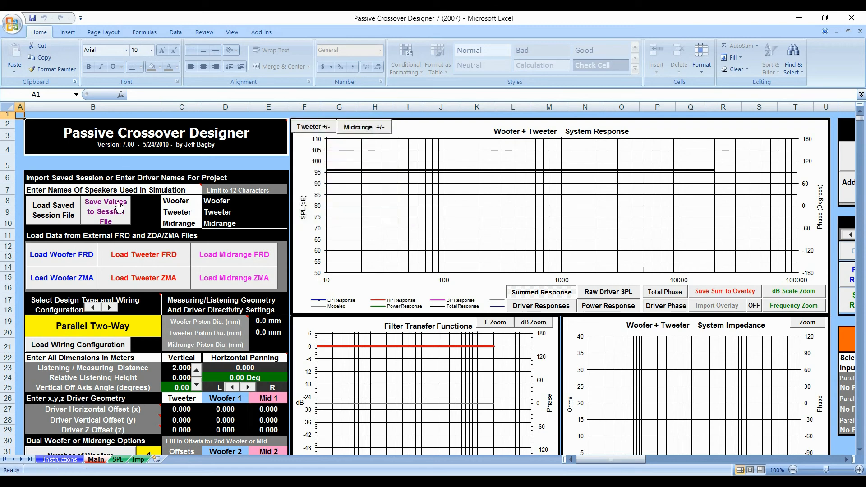
mouse_move(116, 202)
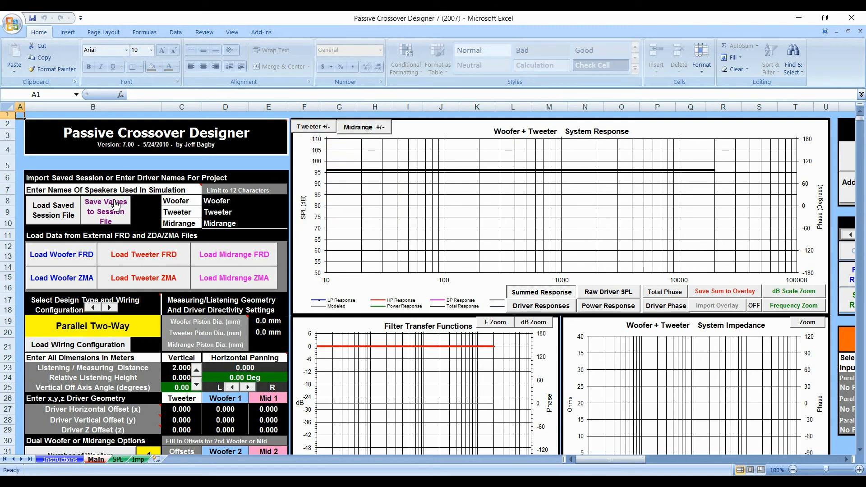
mouse_move(83, 259)
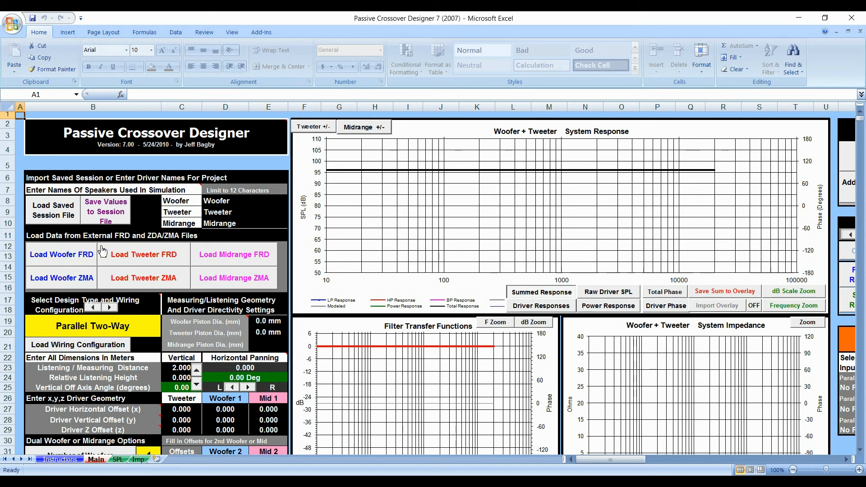
mouse_move(122, 254)
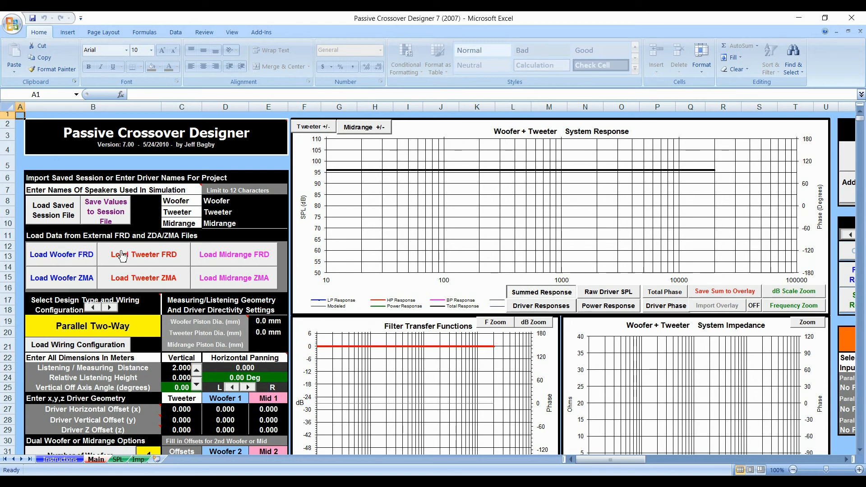
mouse_move(218, 256)
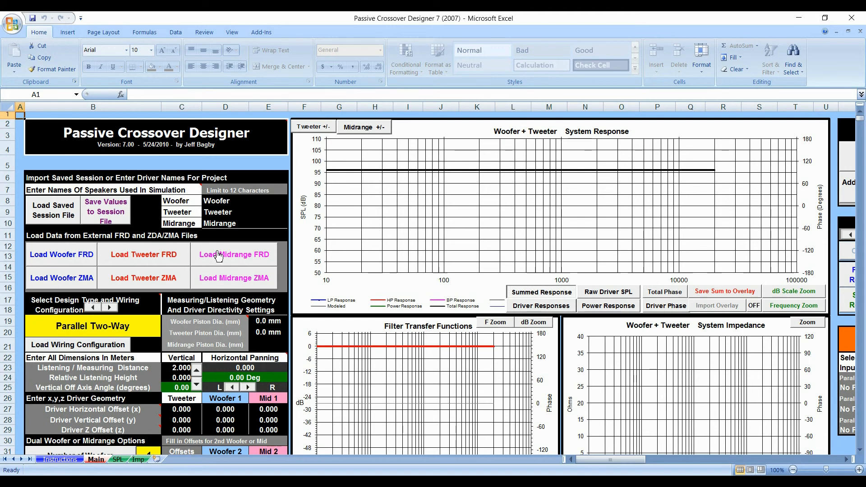
mouse_move(152, 229)
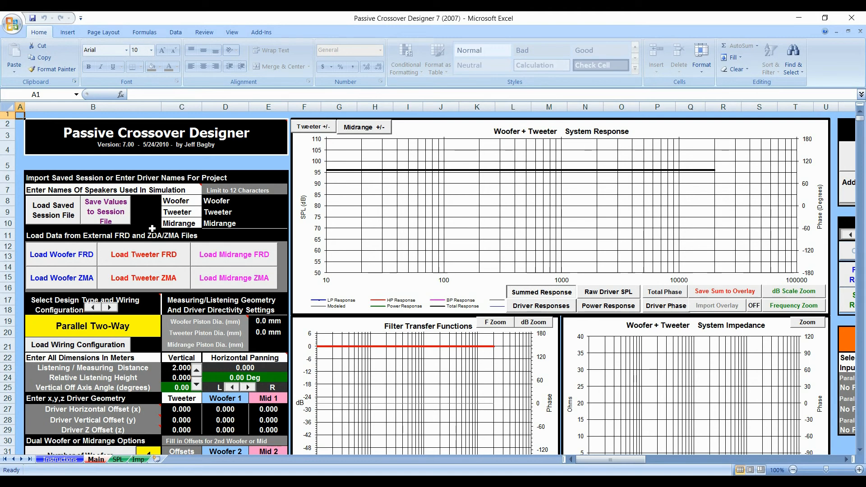
mouse_move(82, 266)
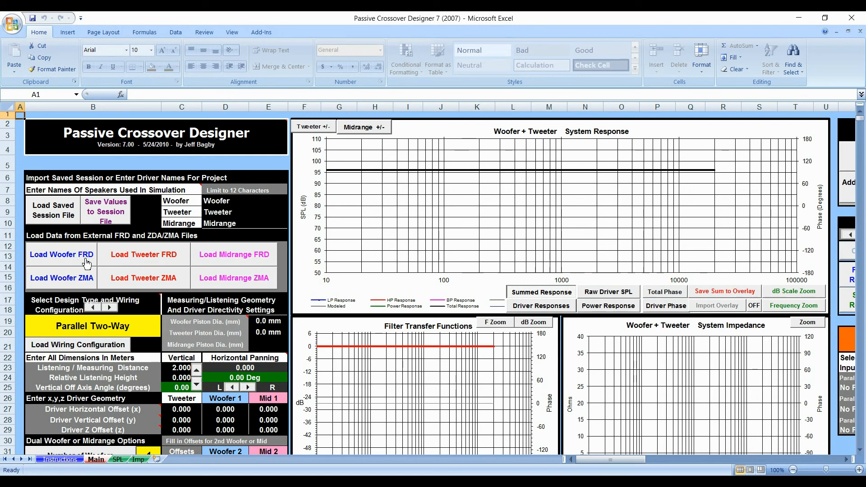
mouse_move(80, 258)
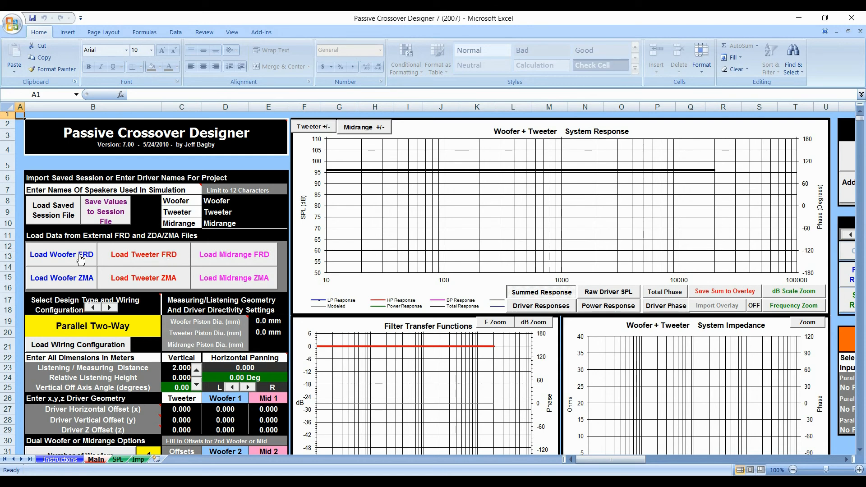
mouse_move(68, 258)
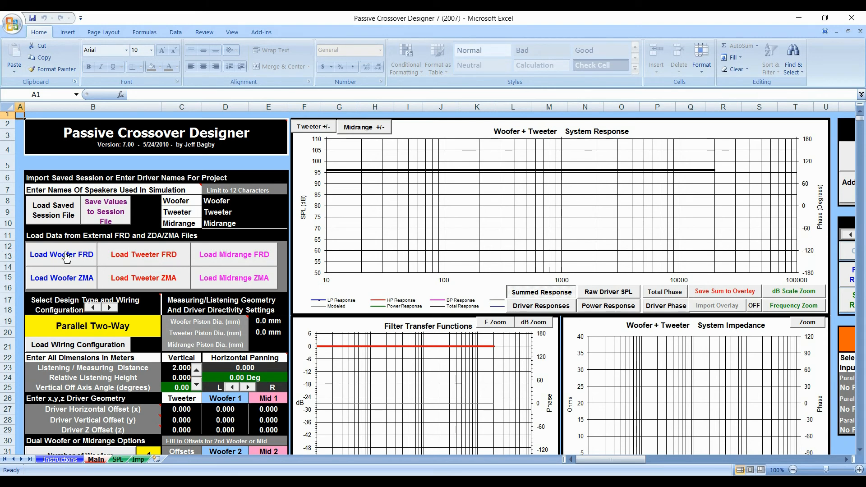
mouse_move(221, 258)
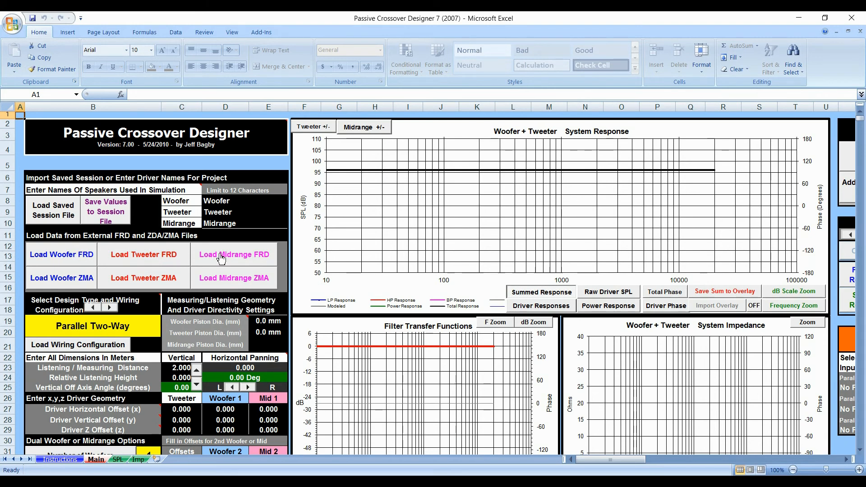
mouse_move(184, 281)
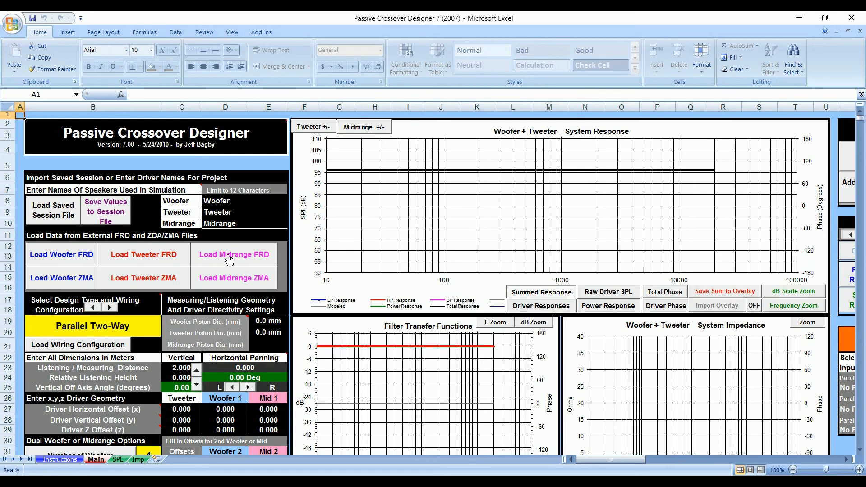
mouse_move(280, 266)
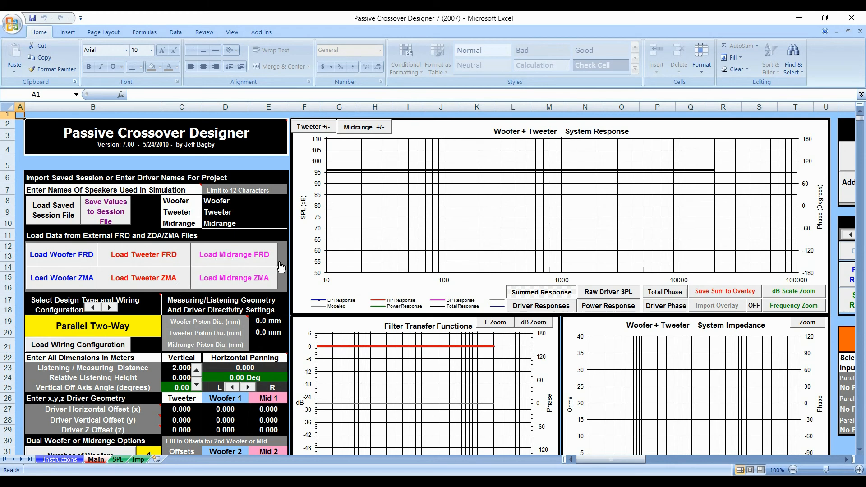
mouse_move(200, 287)
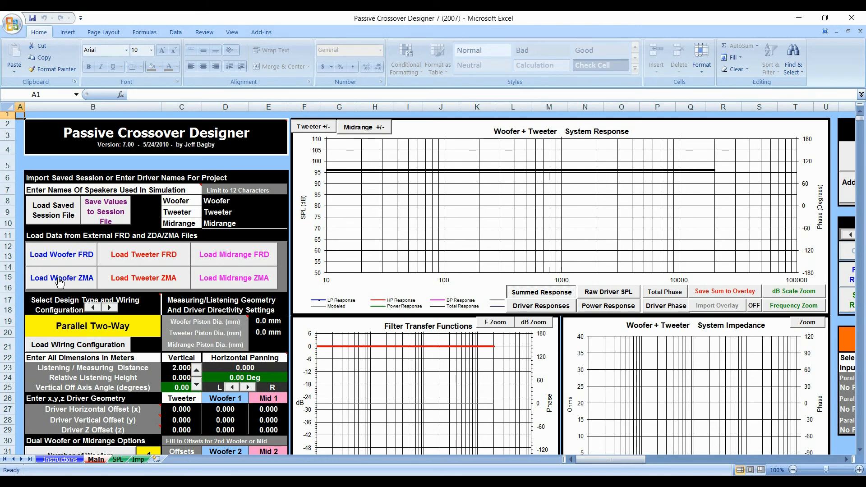
mouse_move(141, 278)
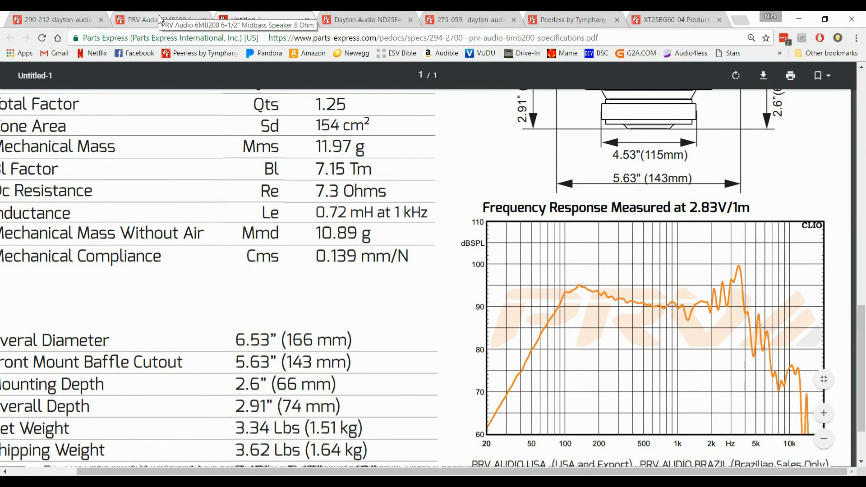
- Reach the PRV Audio 6MB200 Specifications PDF from the product page's Manuals & Resources
left_click(153, 19)
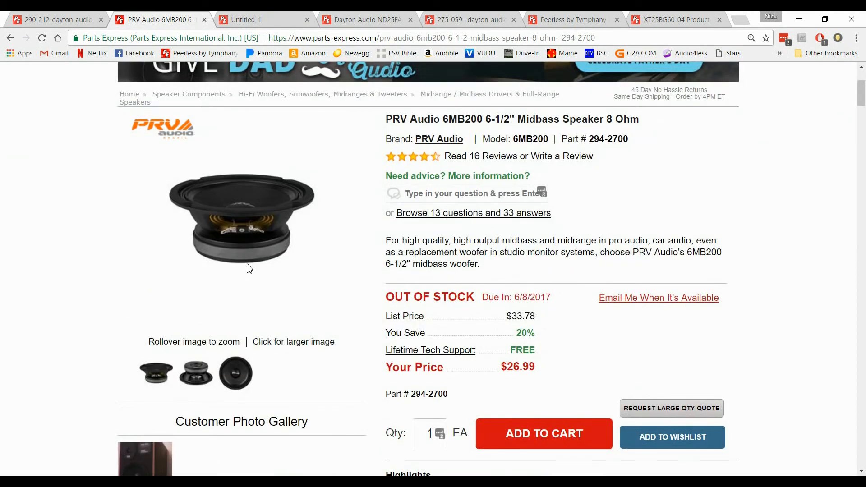
scroll("down", 3)
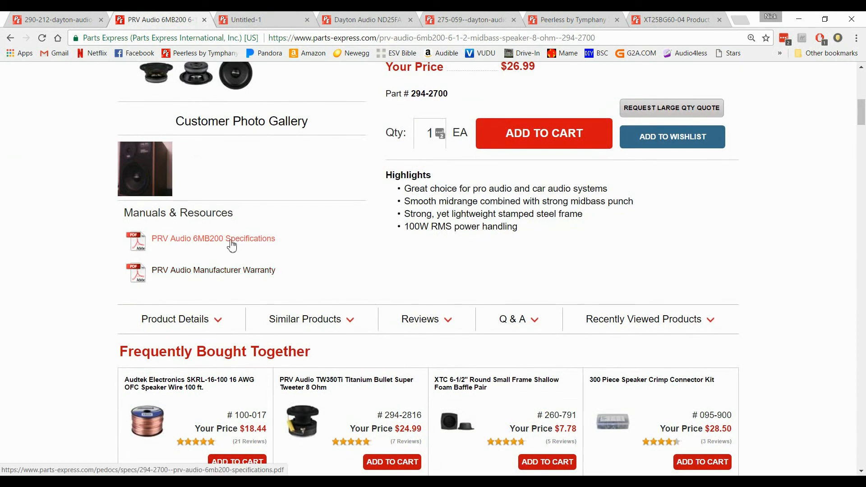
left_click(213, 238)
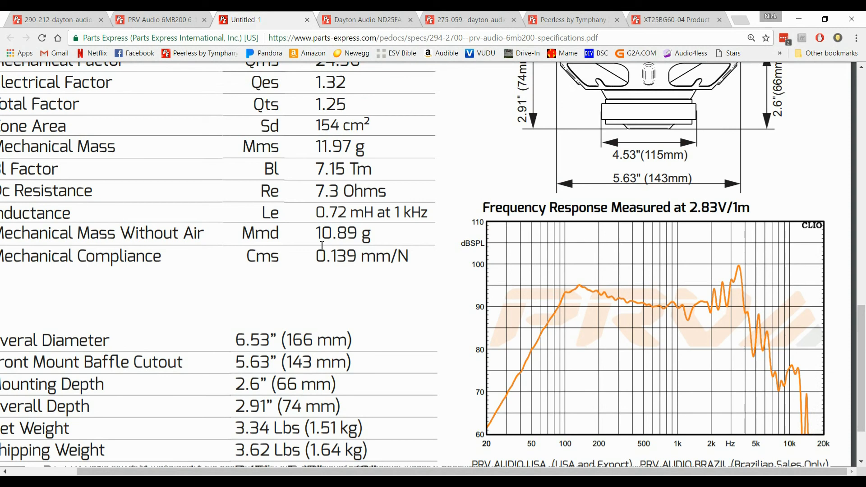
mouse_move(404, 327)
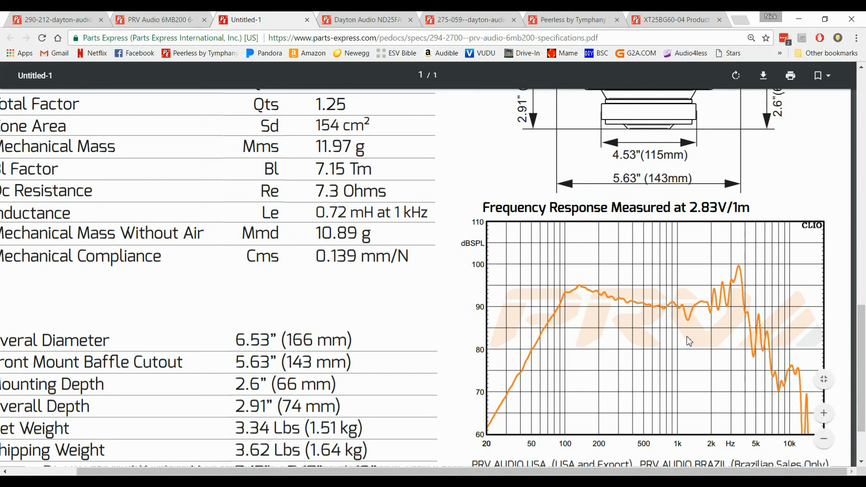
mouse_move(494, 437)
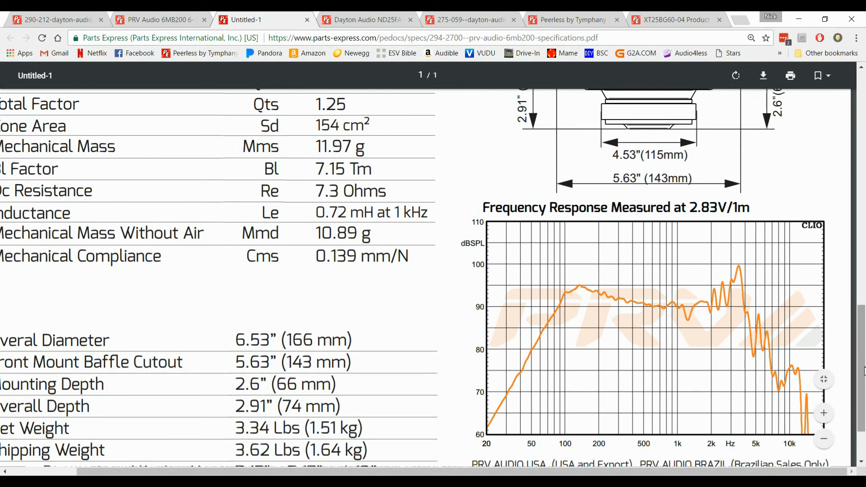
scroll("down", 3)
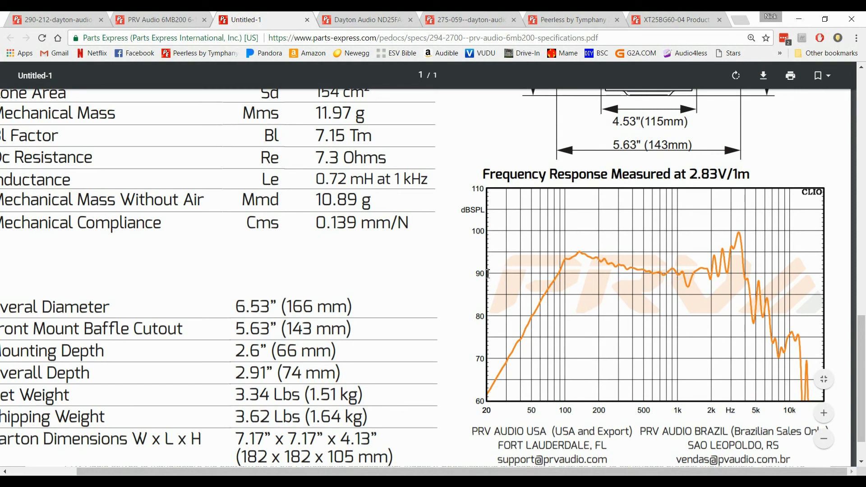
mouse_move(497, 231)
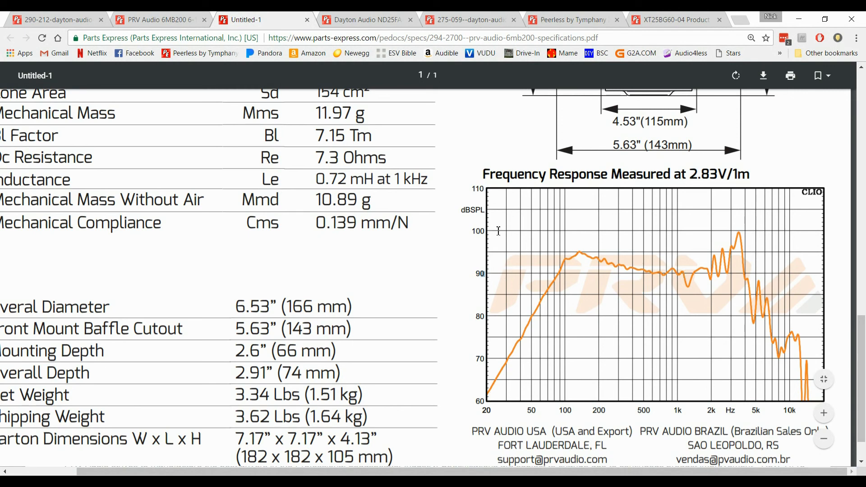
mouse_move(567, 308)
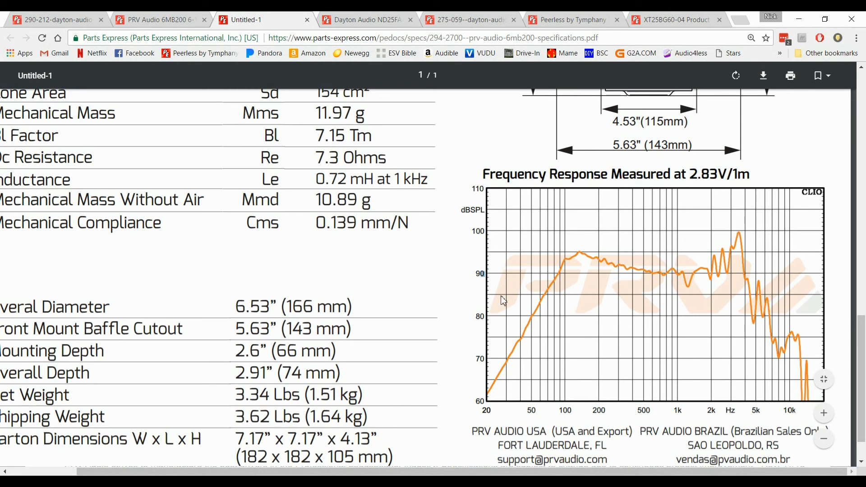
mouse_move(637, 271)
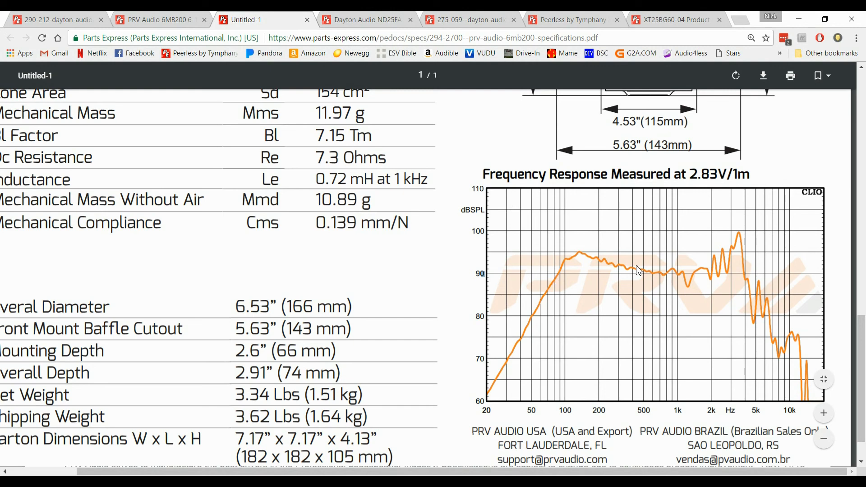
mouse_move(742, 238)
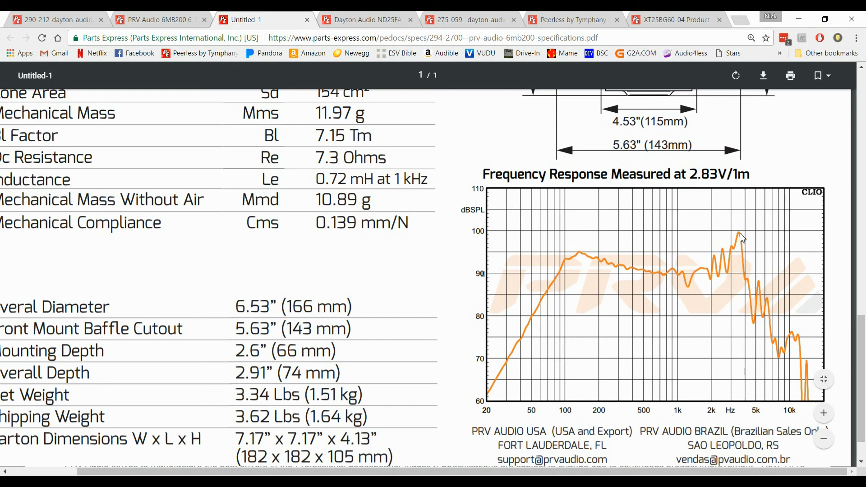
mouse_move(740, 231)
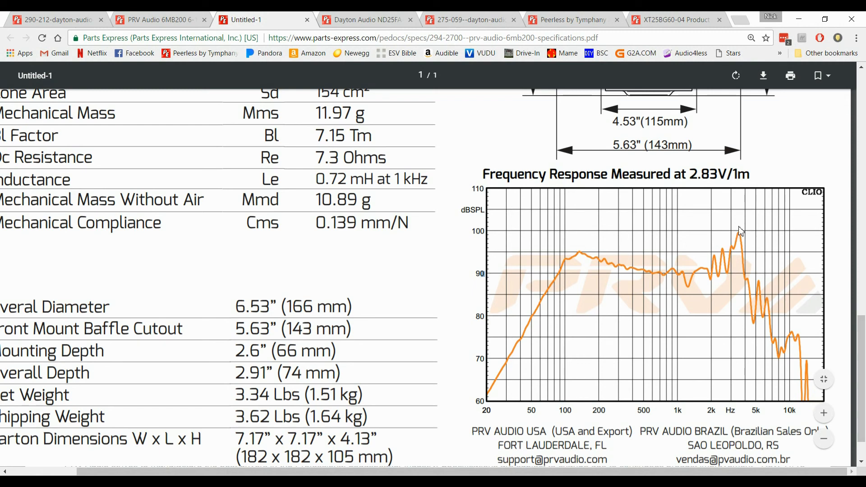
mouse_move(733, 234)
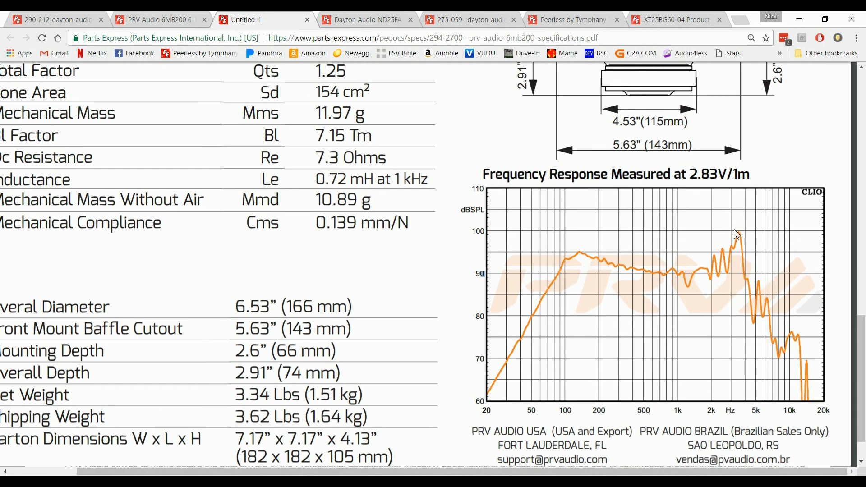
mouse_move(751, 279)
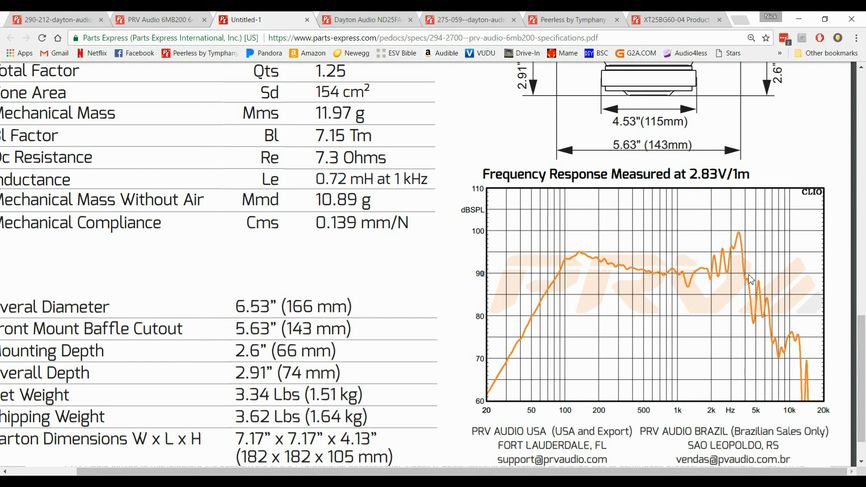
mouse_move(657, 274)
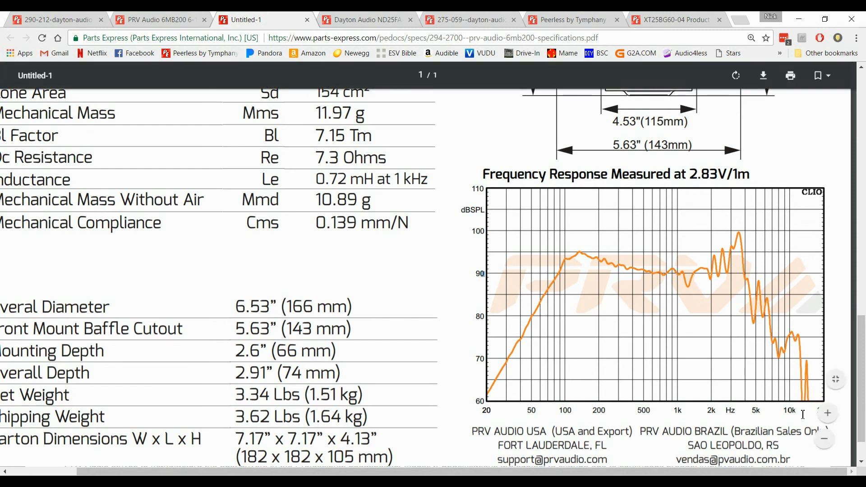
mouse_move(711, 352)
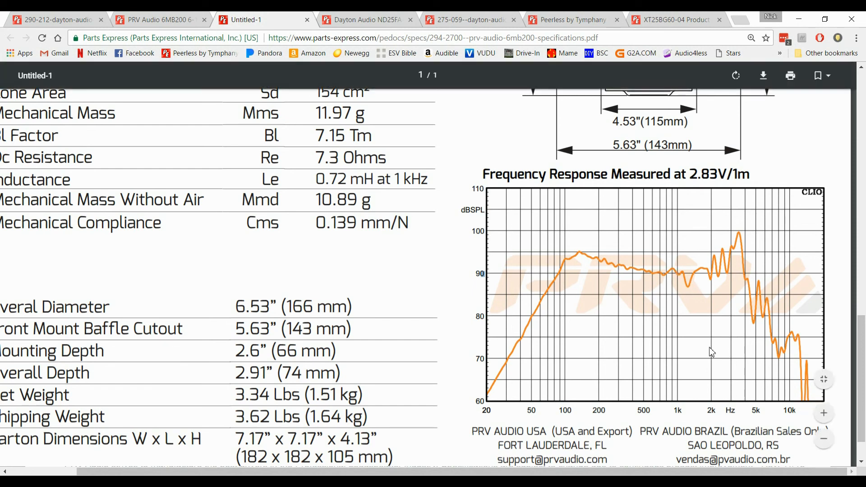
mouse_move(716, 407)
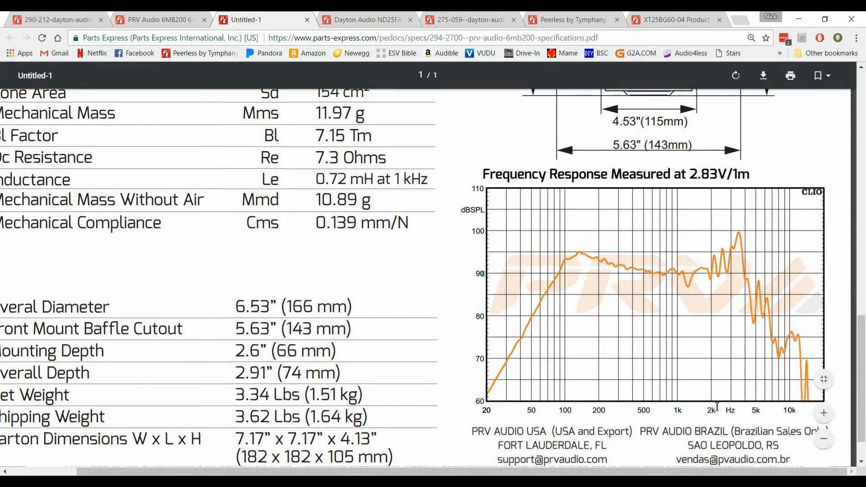
mouse_move(721, 396)
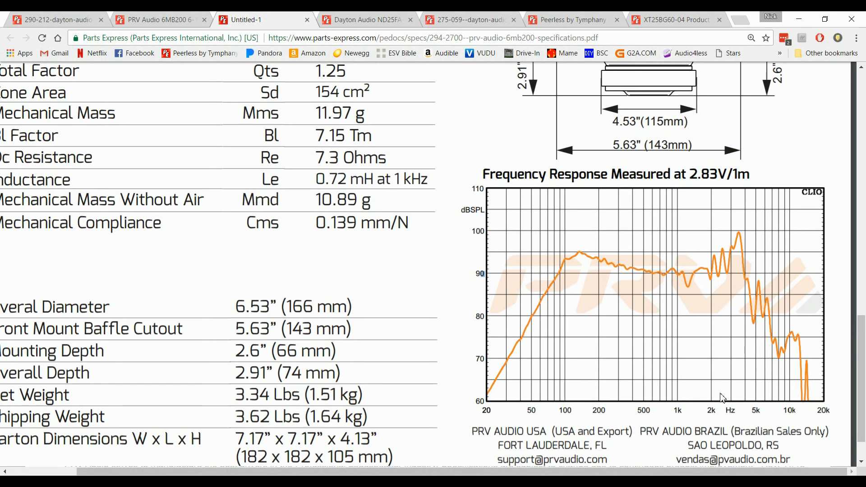
mouse_move(587, 260)
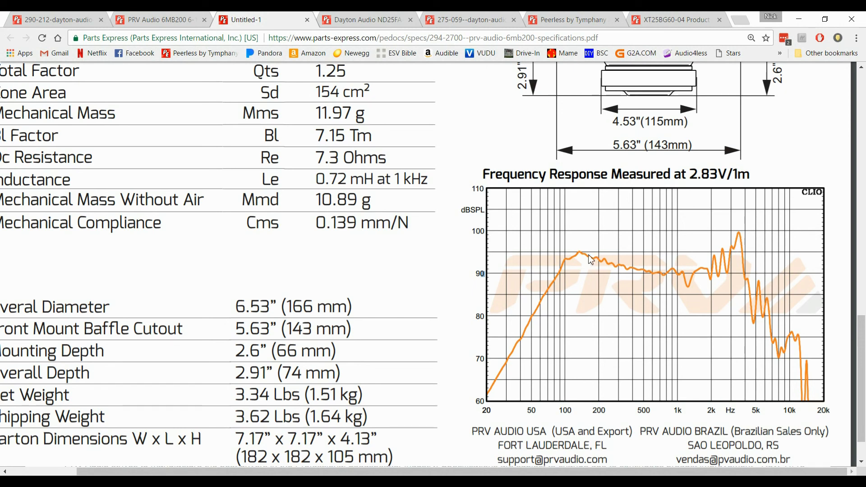
mouse_move(730, 260)
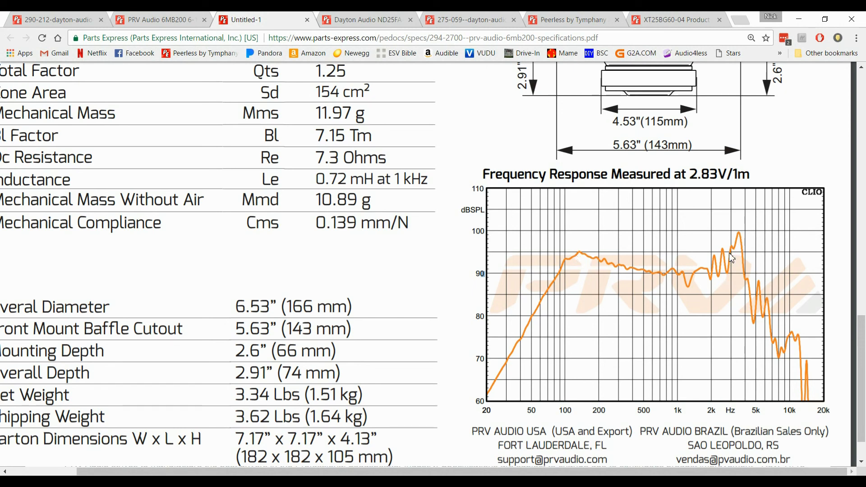
mouse_move(721, 255)
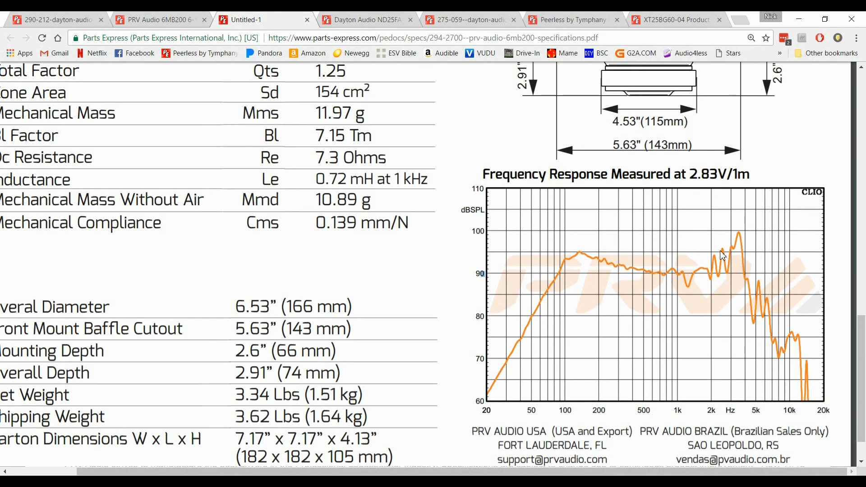
mouse_move(703, 266)
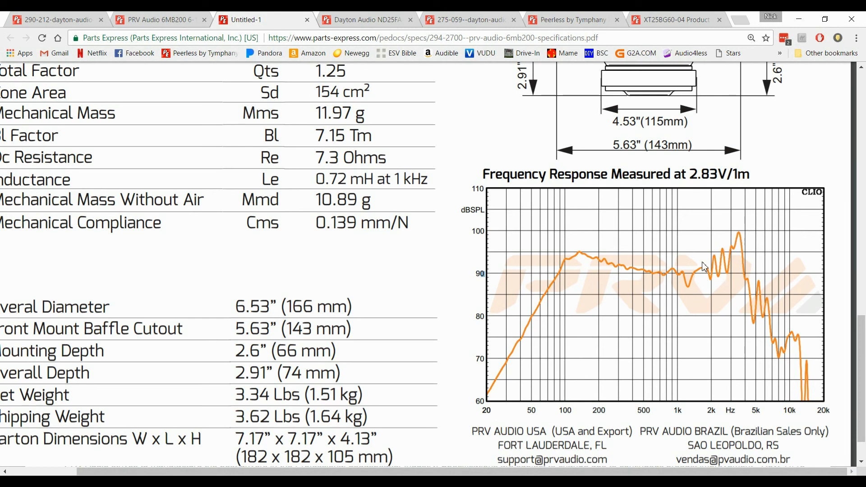
mouse_move(741, 255)
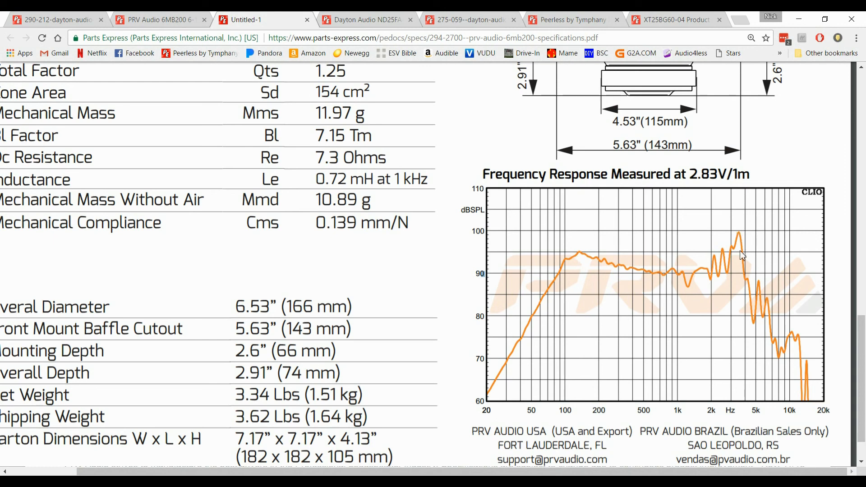
mouse_move(665, 357)
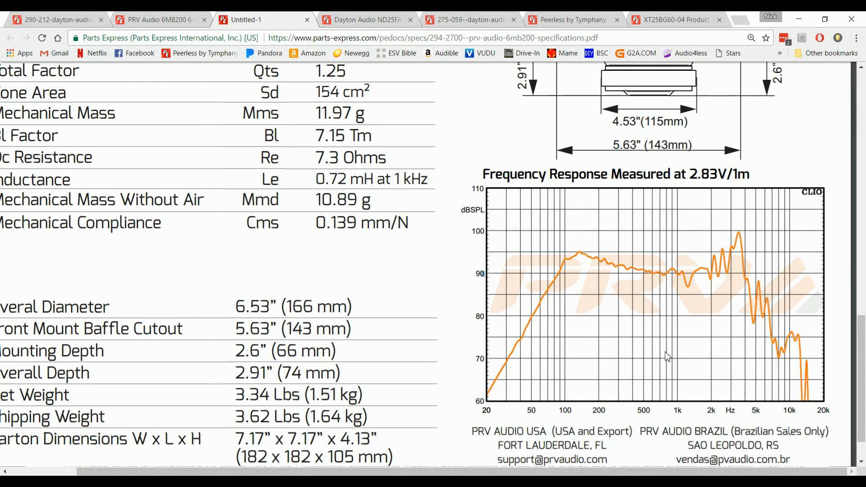
mouse_move(679, 358)
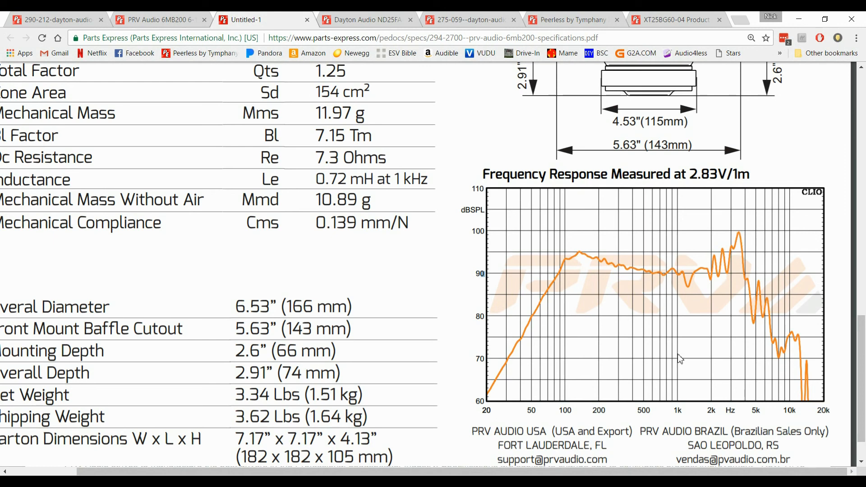
mouse_move(680, 414)
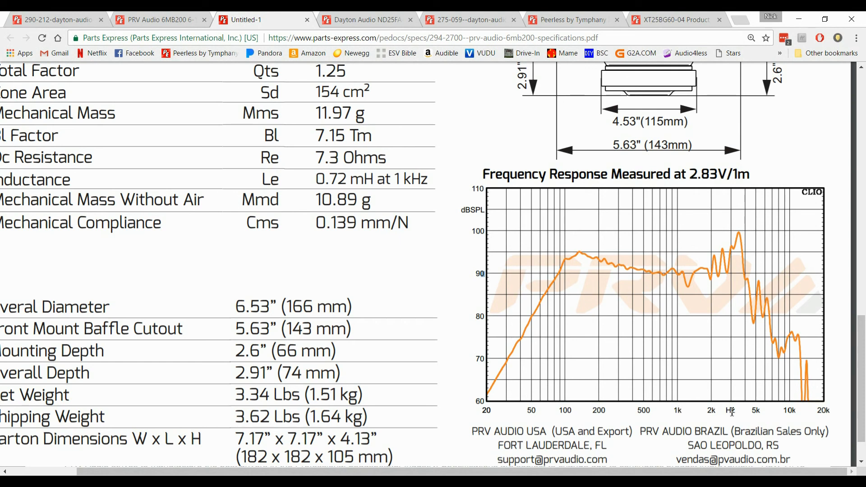
mouse_move(745, 403)
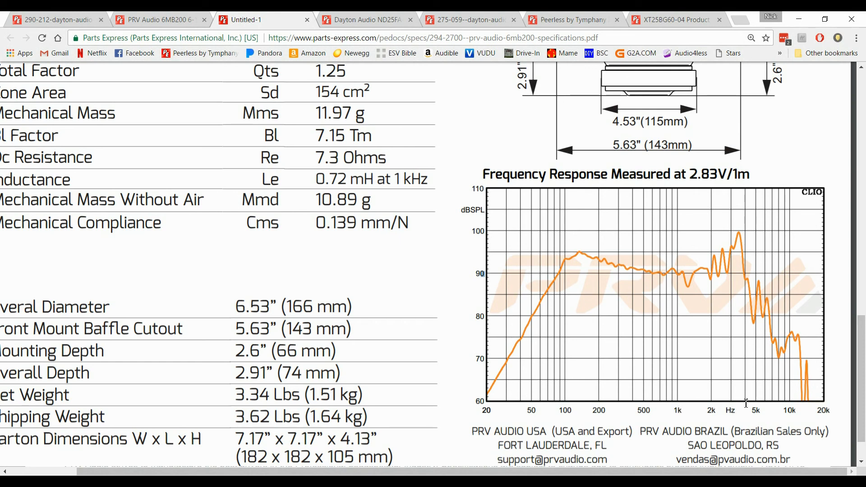
mouse_move(742, 237)
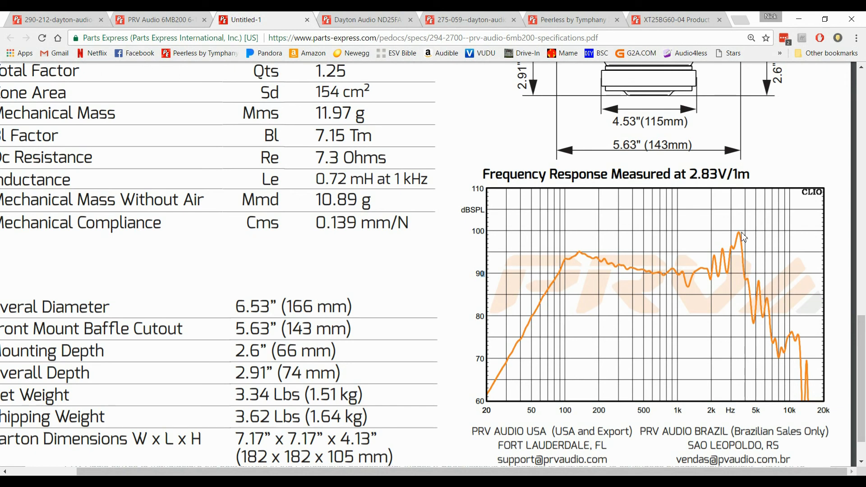
mouse_move(727, 268)
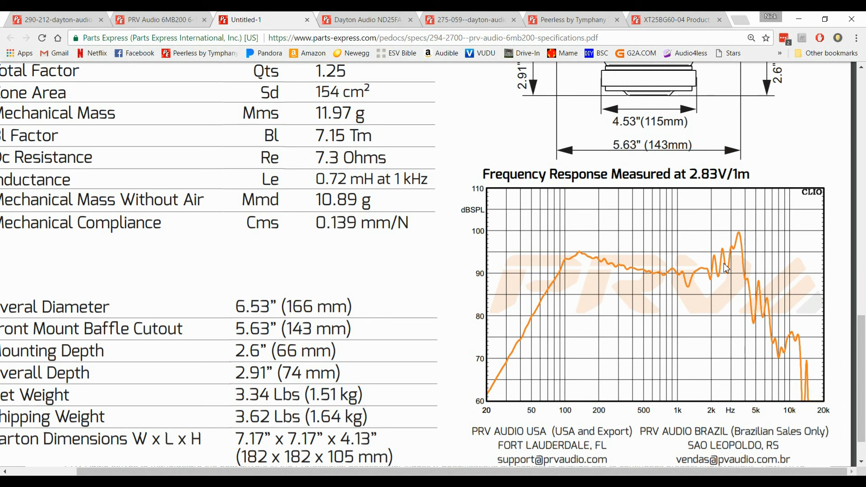
mouse_move(721, 252)
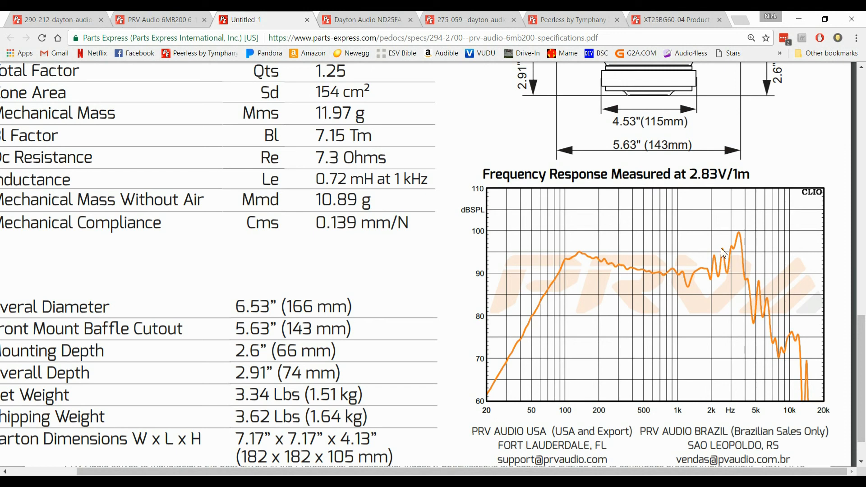
mouse_move(693, 282)
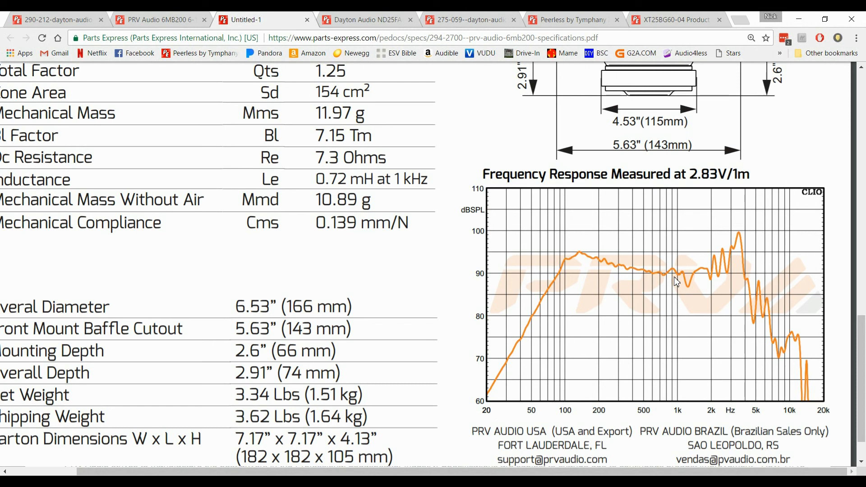
mouse_move(710, 272)
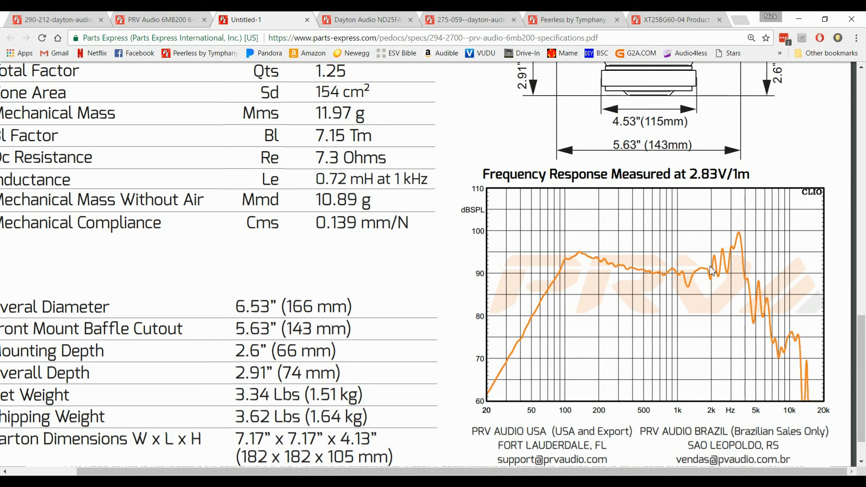
mouse_move(696, 243)
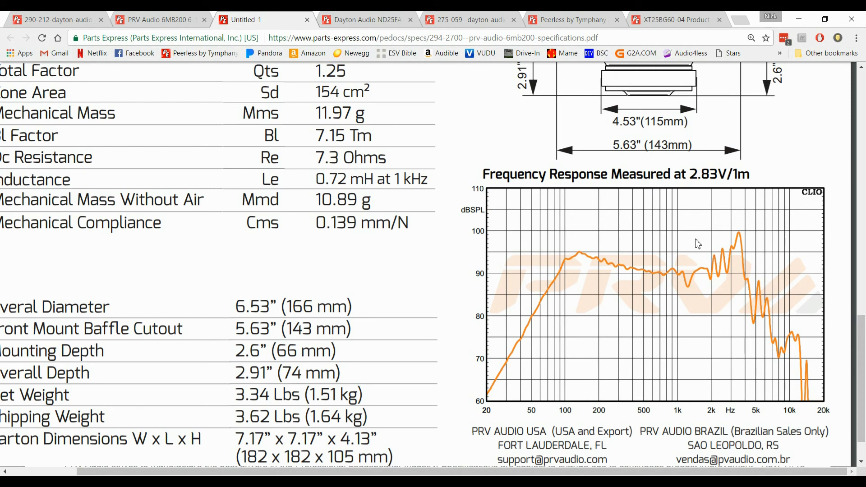
mouse_move(678, 258)
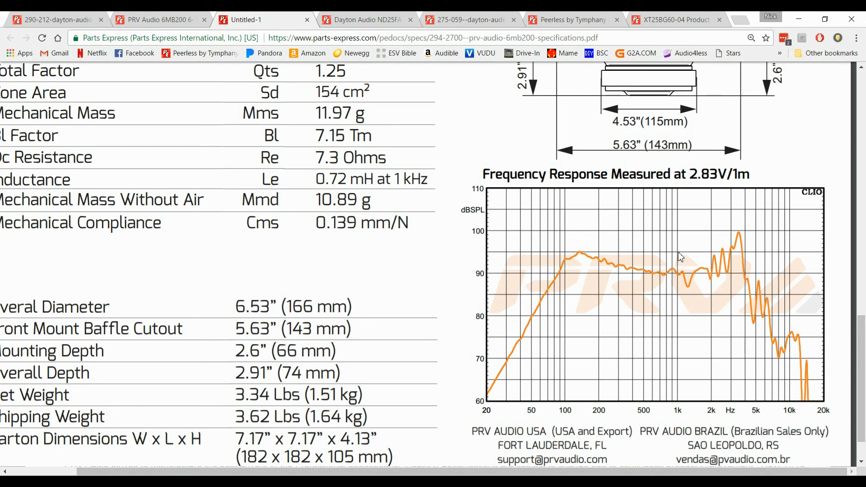
mouse_move(650, 262)
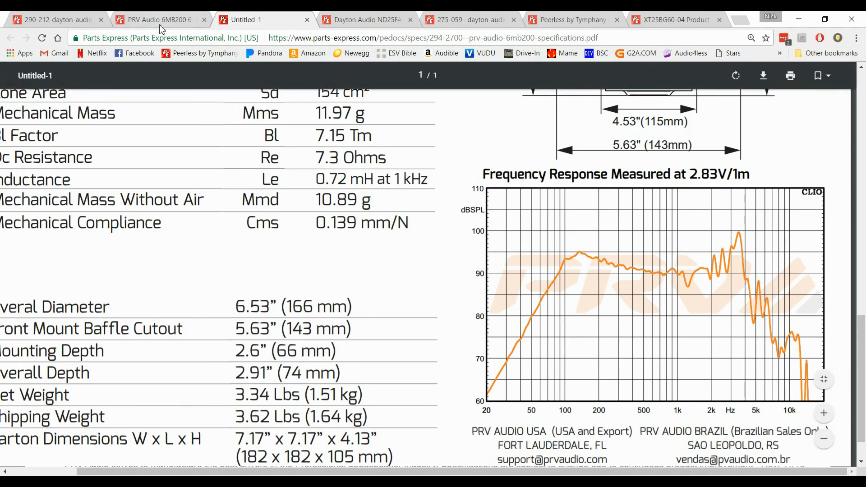
left_click(54, 20)
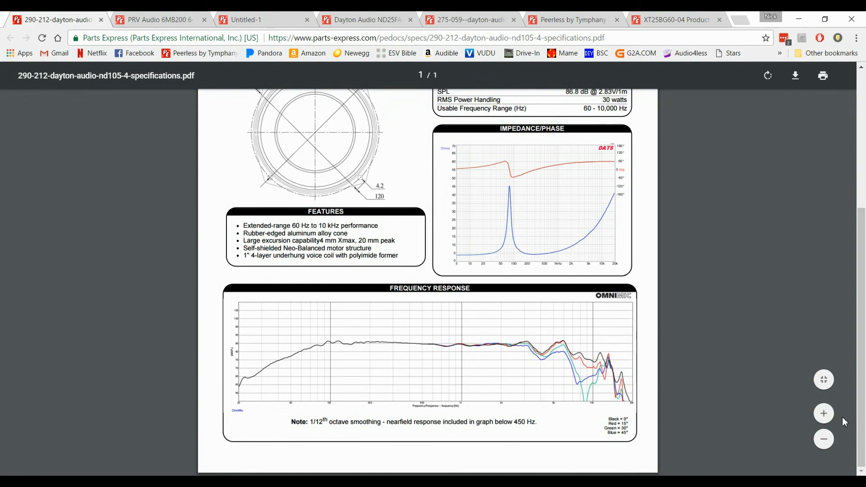
left_click(823, 413)
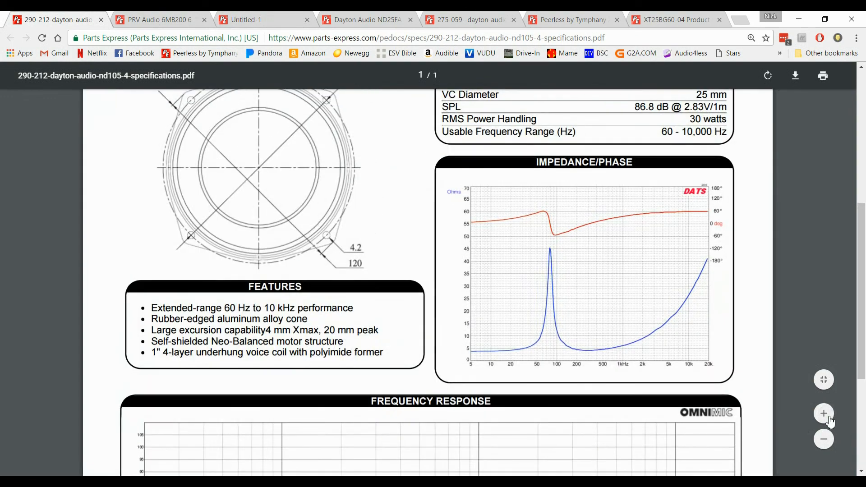
scroll("down", 3)
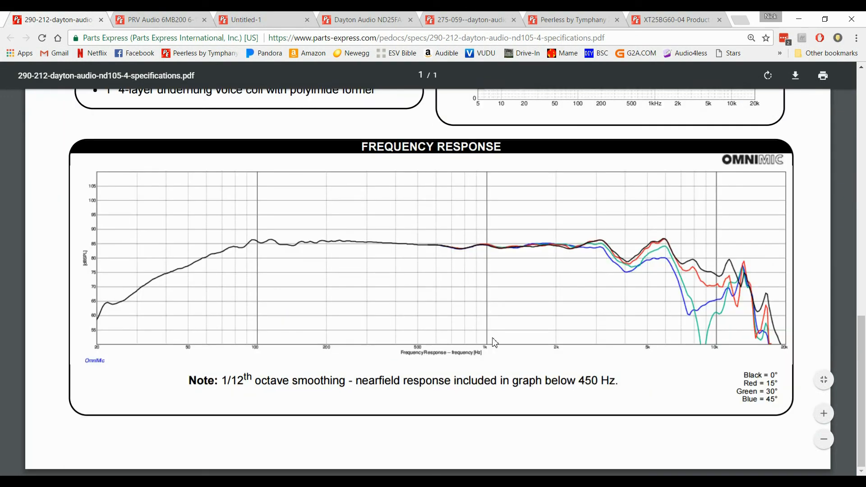
mouse_move(804, 406)
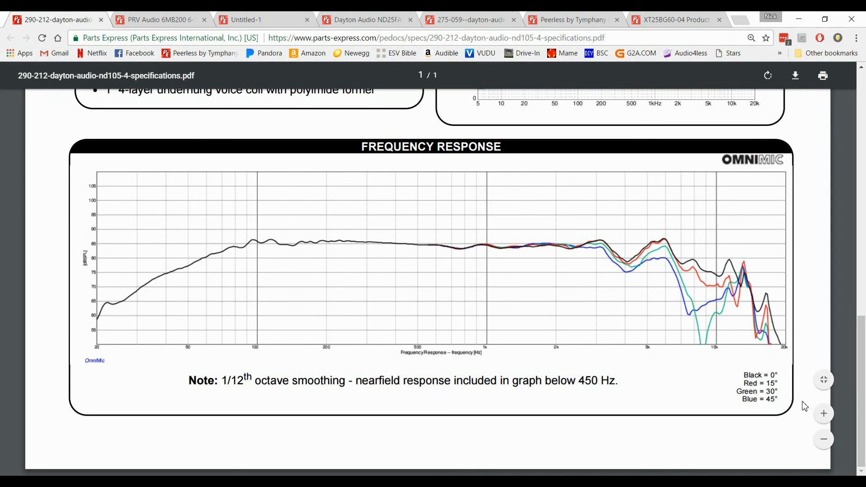
mouse_move(310, 249)
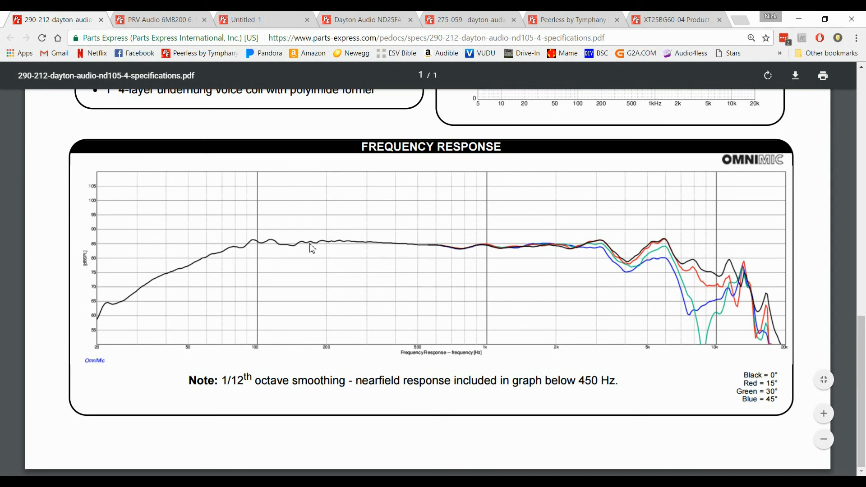
mouse_move(326, 243)
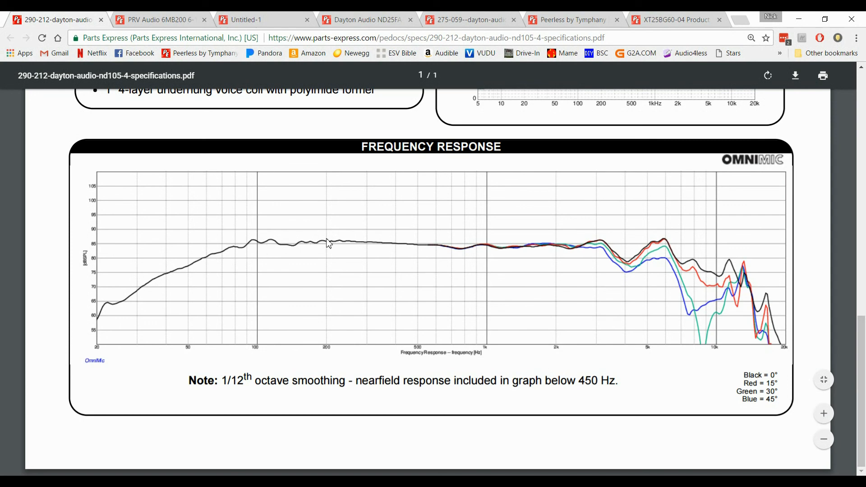
mouse_move(456, 251)
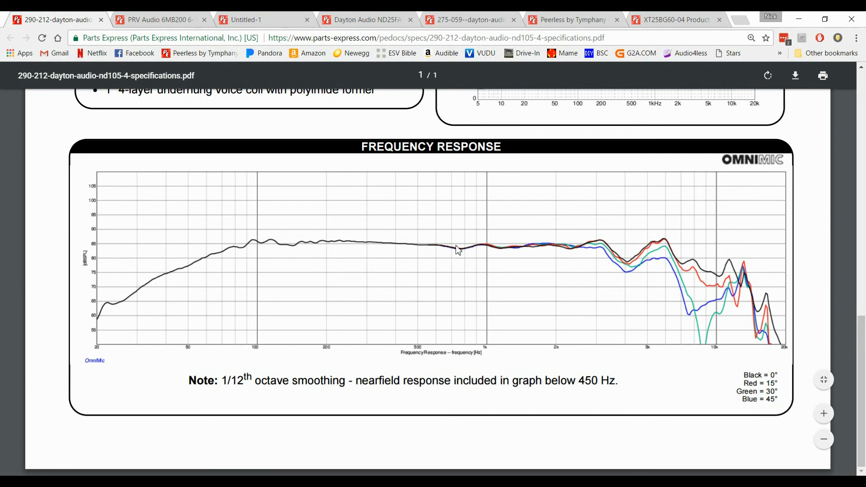
mouse_move(606, 249)
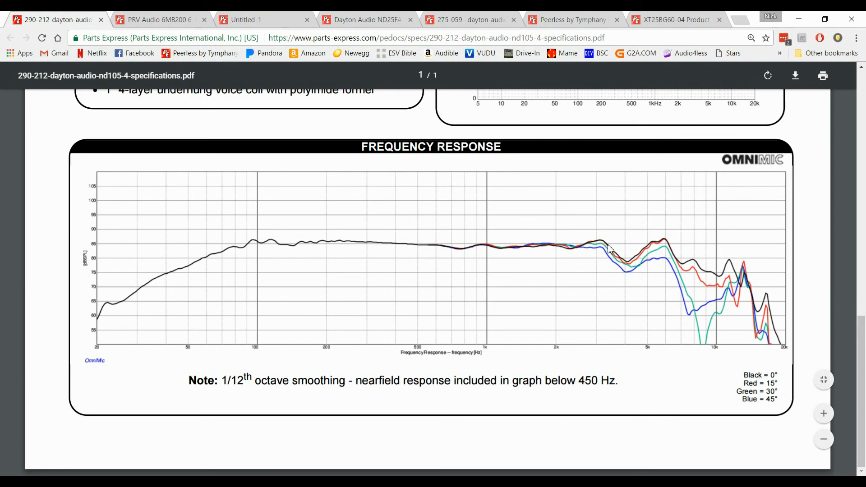
mouse_move(152, 256)
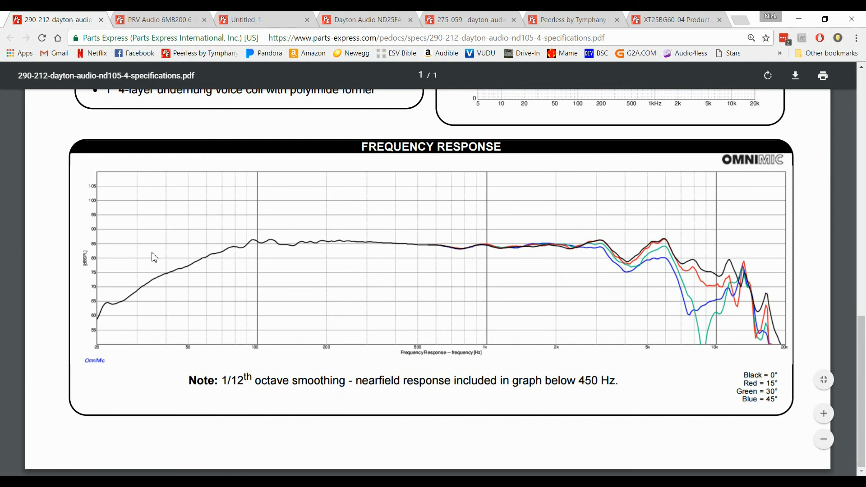
mouse_move(629, 263)
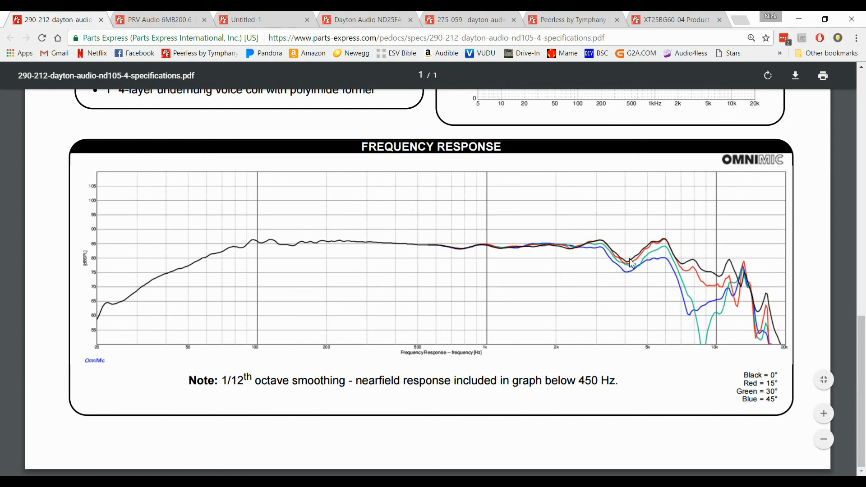
mouse_move(530, 243)
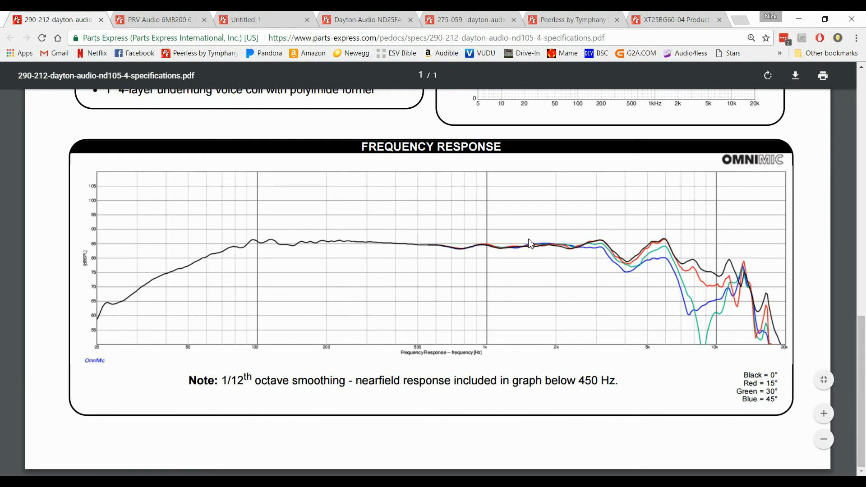
mouse_move(615, 263)
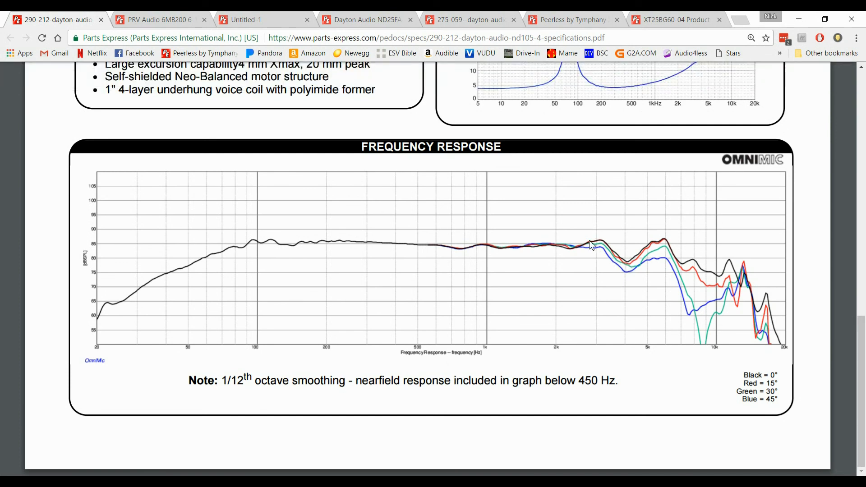
mouse_move(602, 281)
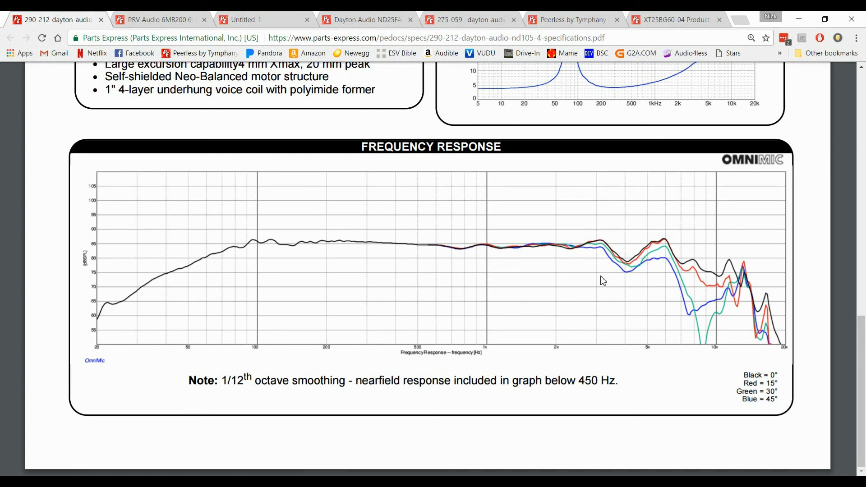
mouse_move(614, 340)
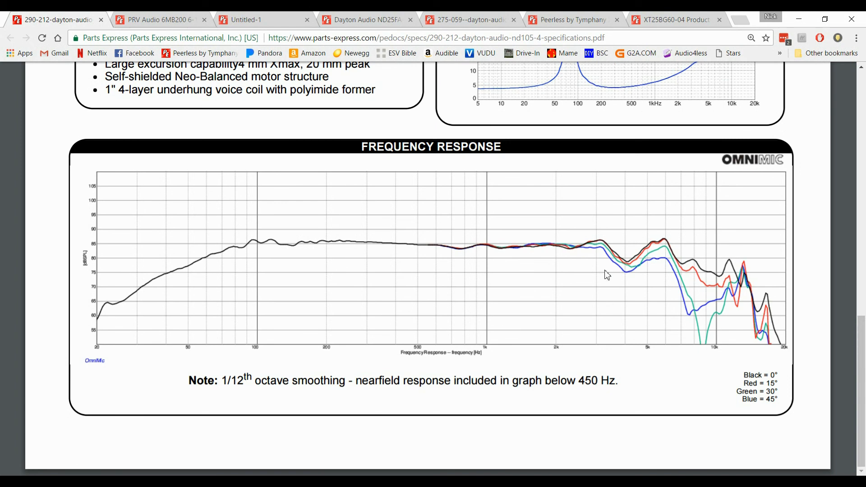
mouse_move(633, 259)
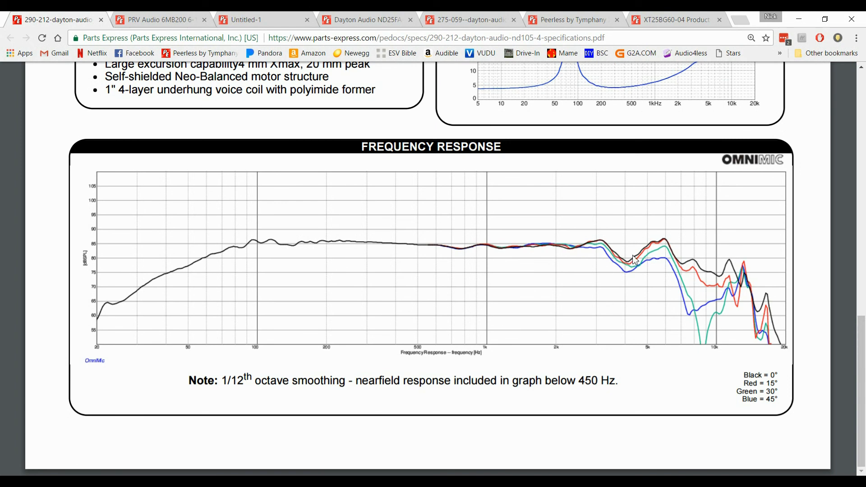
mouse_move(633, 267)
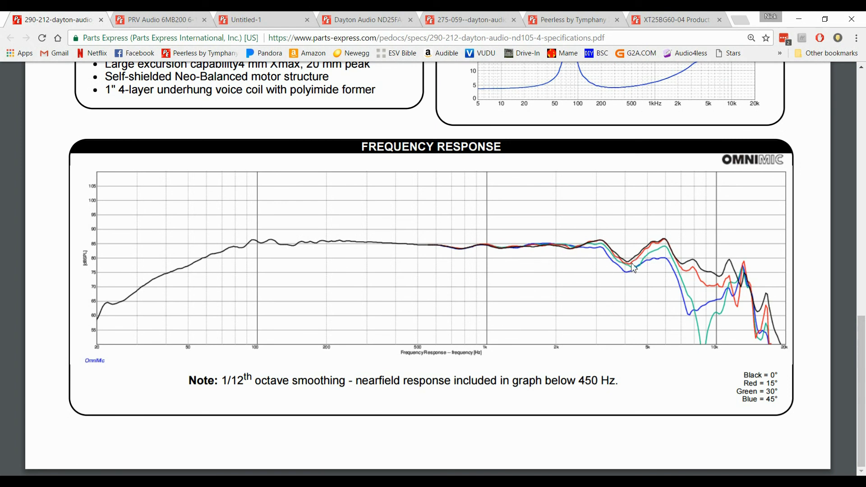
mouse_move(643, 244)
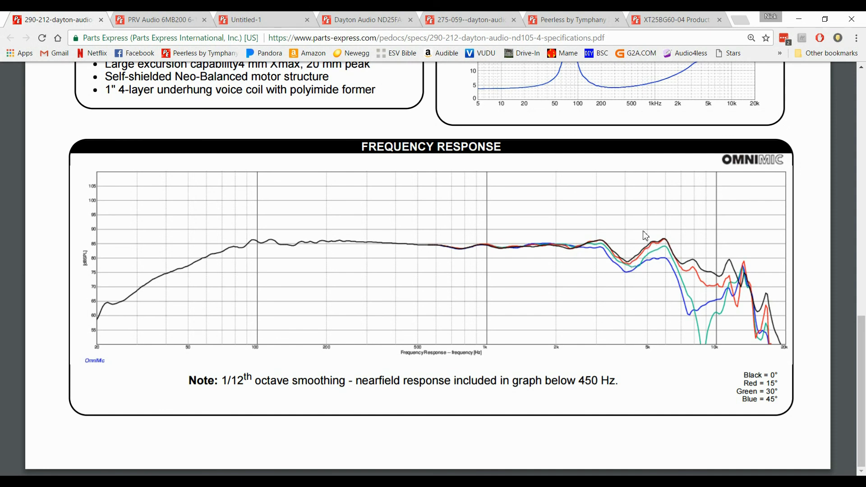
mouse_move(660, 252)
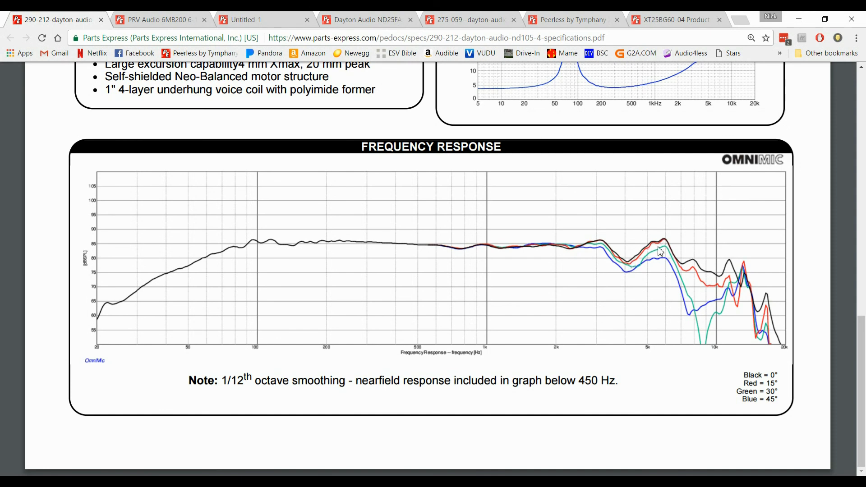
mouse_move(669, 239)
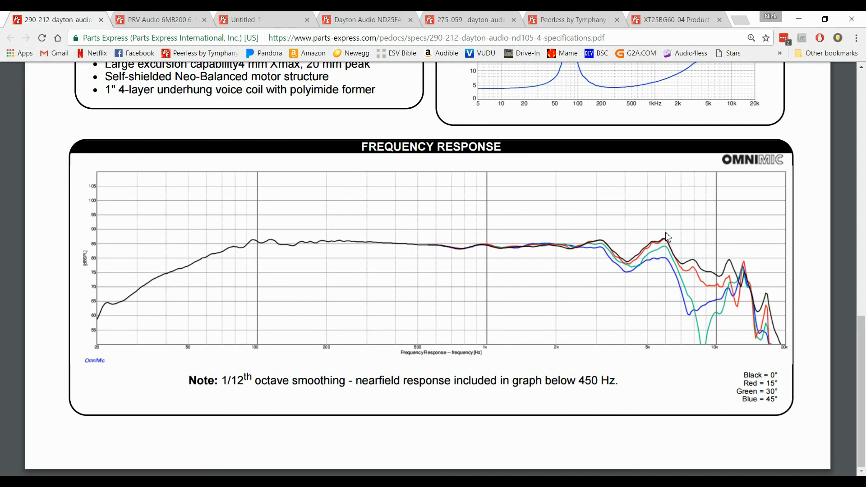
mouse_move(595, 248)
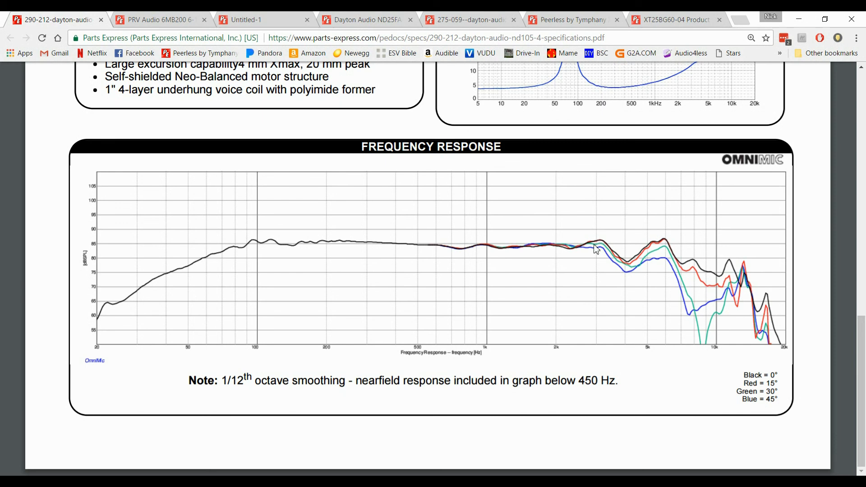
mouse_move(637, 245)
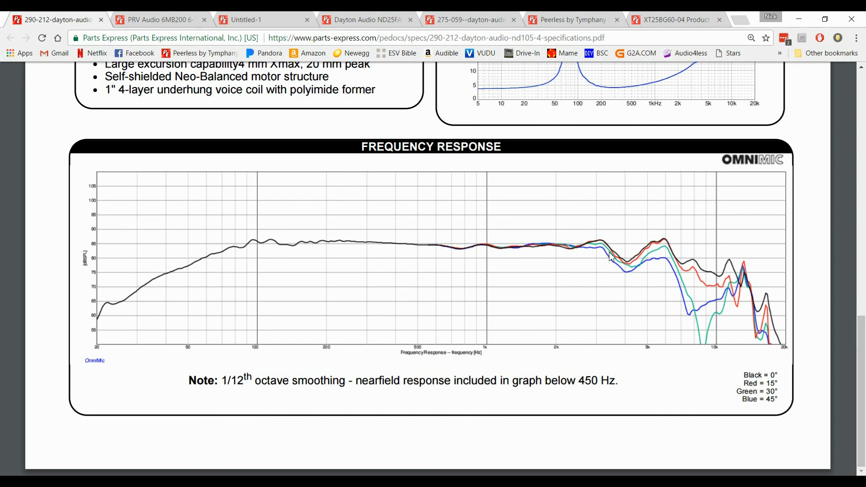
mouse_move(624, 253)
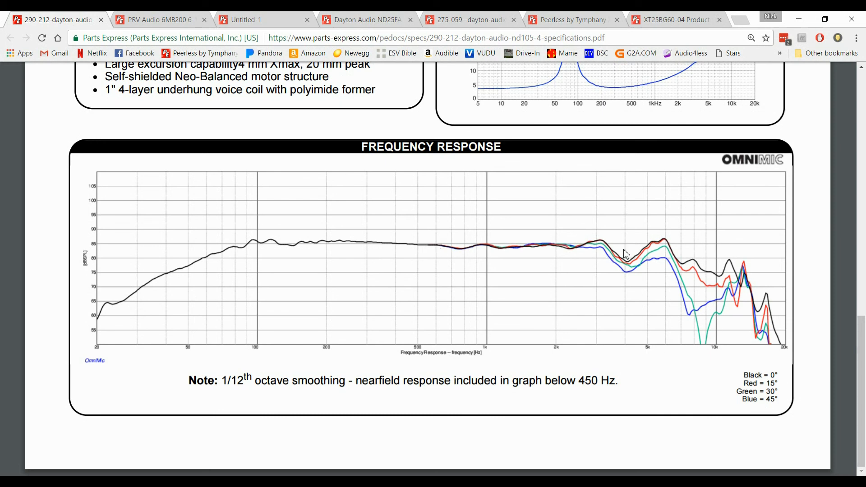
mouse_move(627, 258)
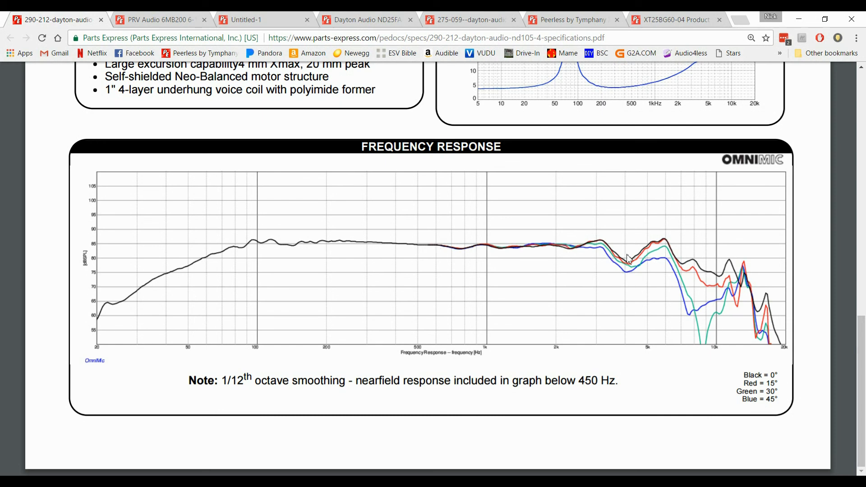
mouse_move(607, 246)
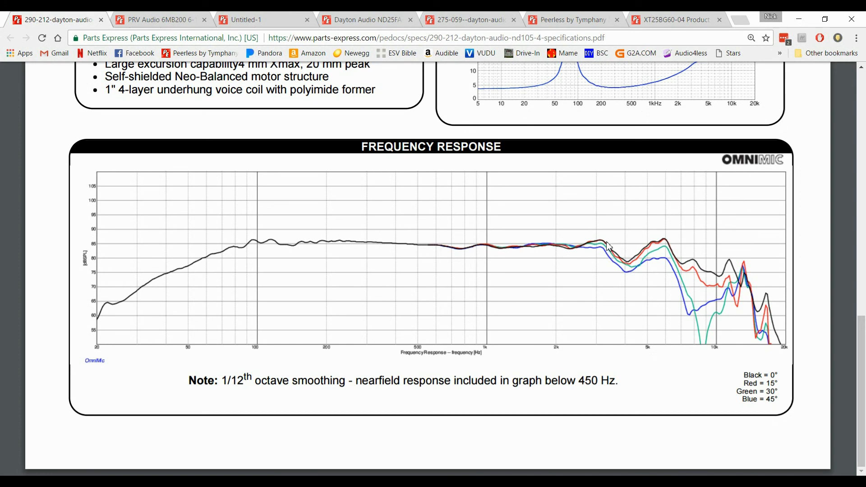
mouse_move(602, 252)
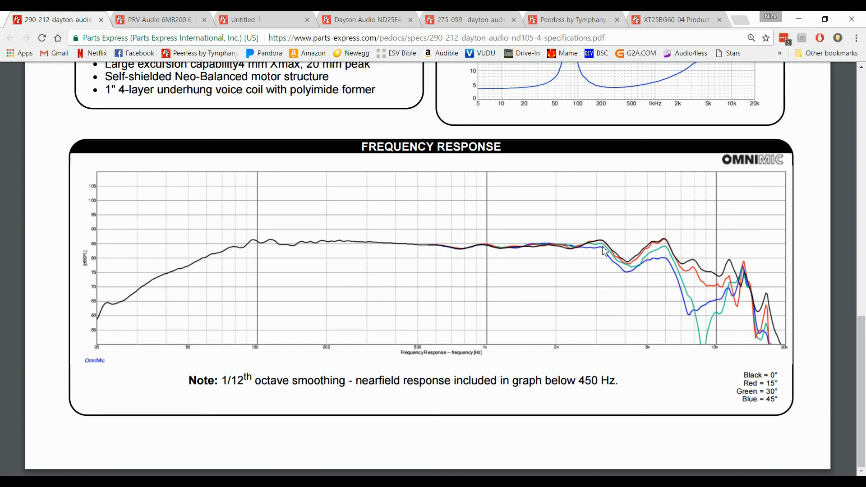
mouse_move(607, 243)
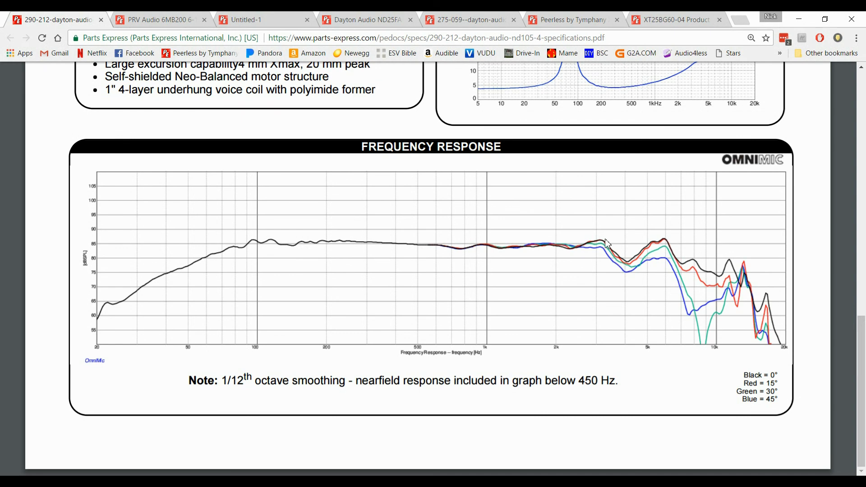
mouse_move(523, 255)
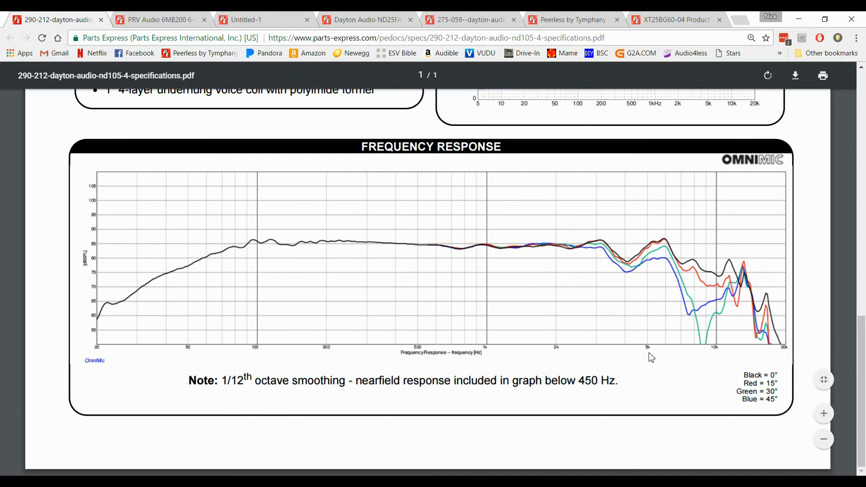
mouse_move(666, 242)
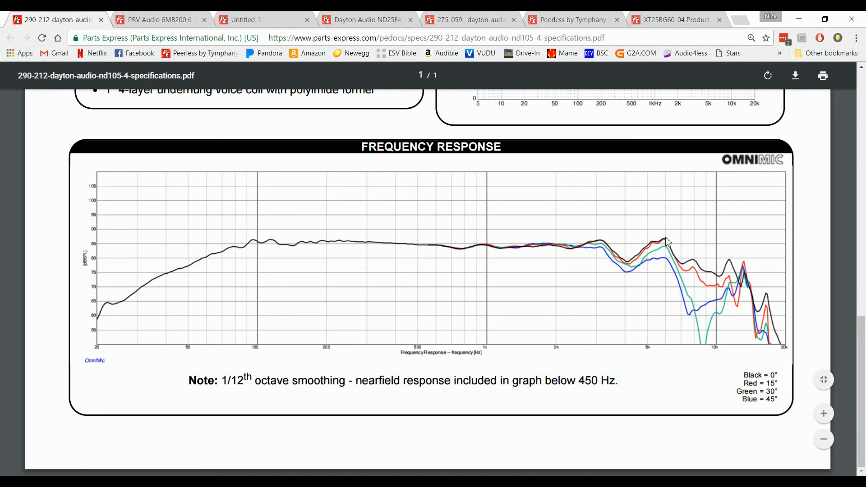
mouse_move(593, 250)
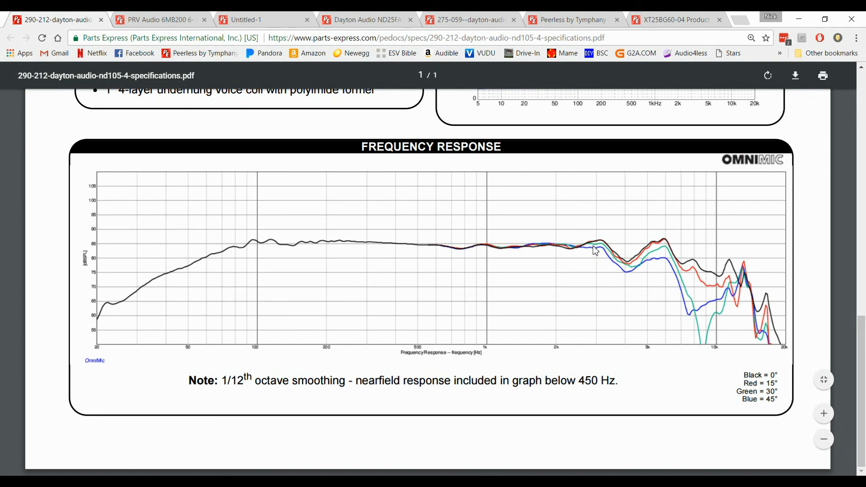
mouse_move(557, 245)
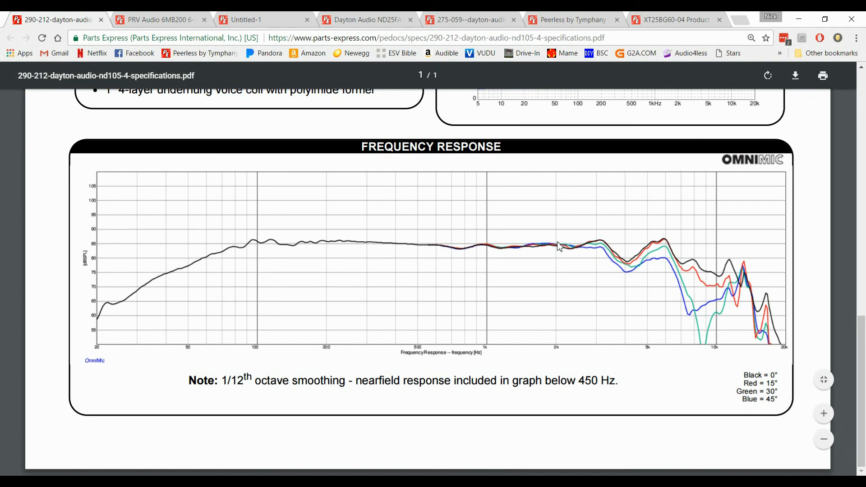
mouse_move(583, 246)
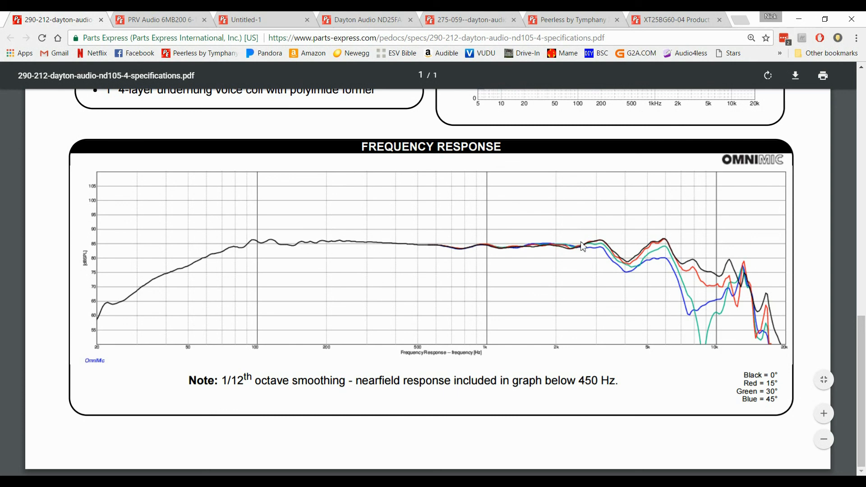
mouse_move(591, 237)
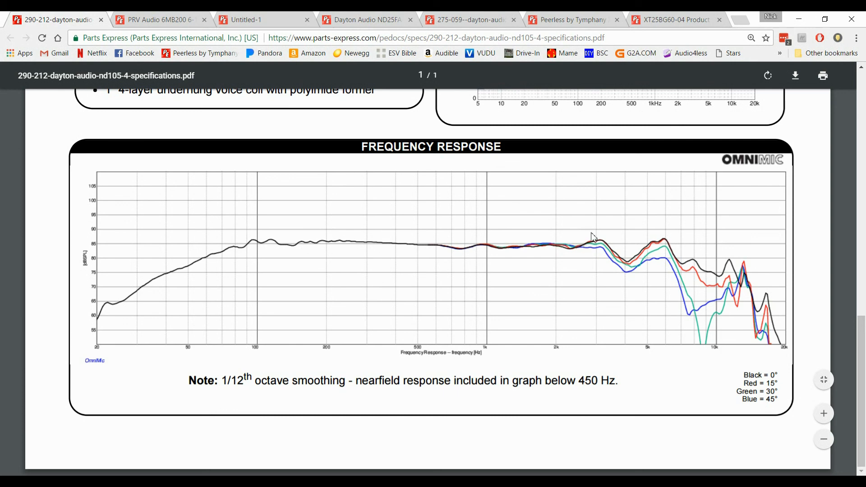
mouse_move(590, 252)
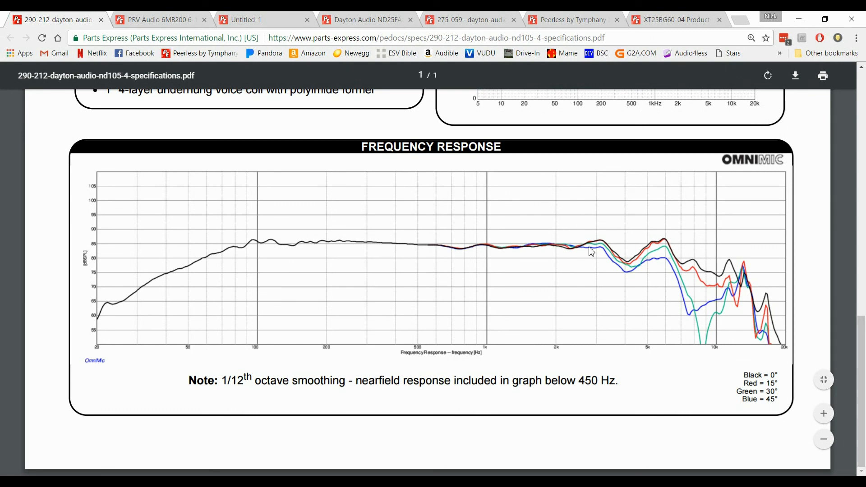
mouse_move(523, 222)
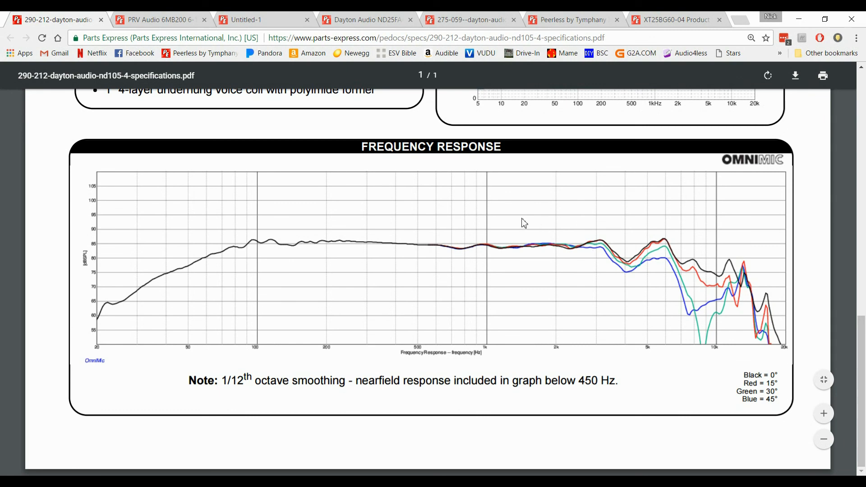
mouse_move(374, 246)
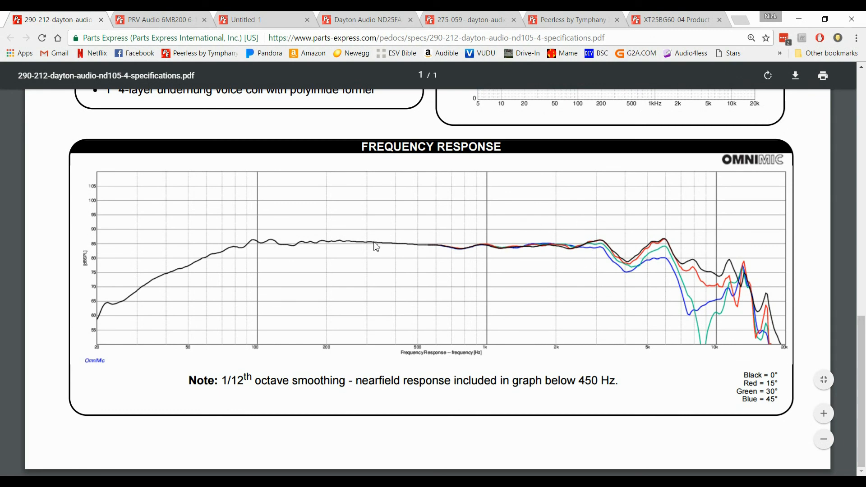
mouse_move(387, 239)
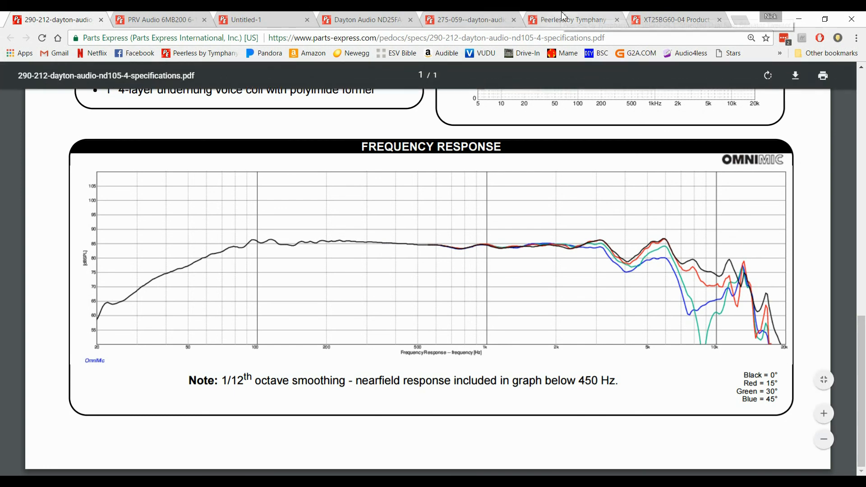
- Review the tweeter's Thiele-Small parameters and highlight its 1,350 Hz resonant frequency
left_click(573, 19)
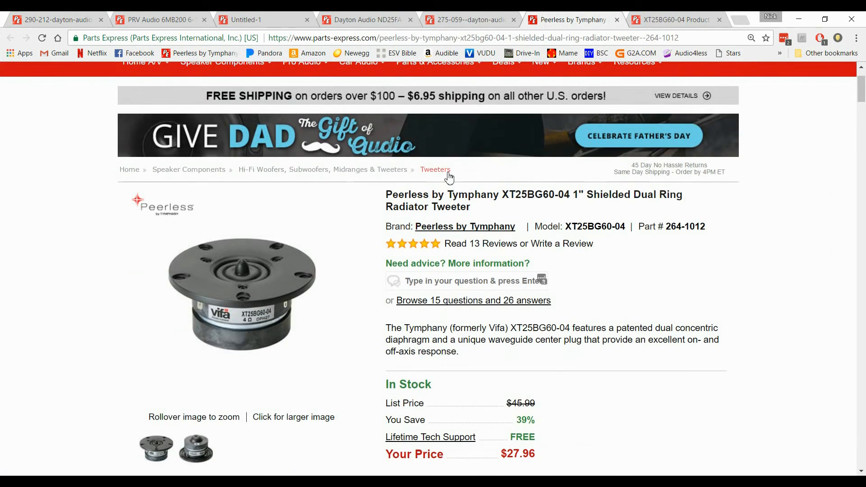
mouse_move(672, 14)
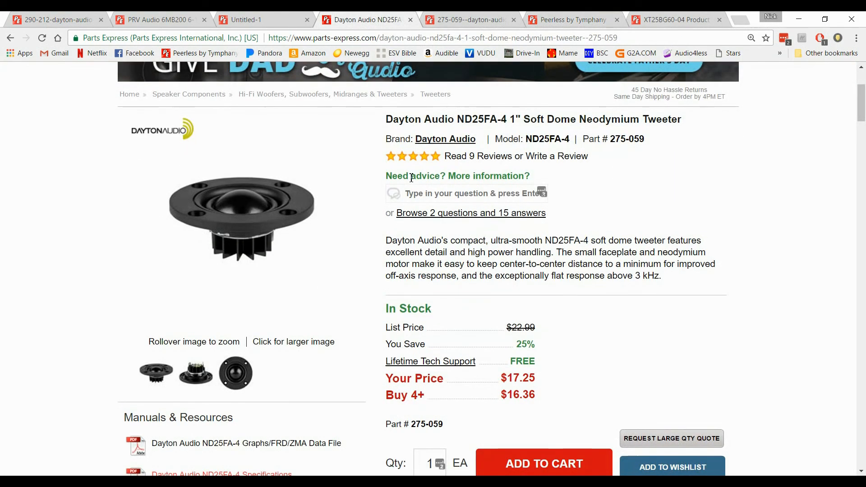
scroll("down", 3)
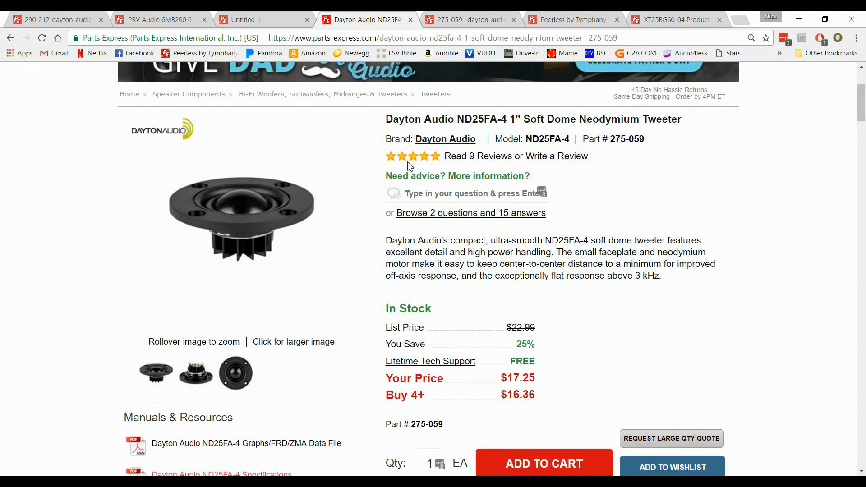
scroll("down", 3)
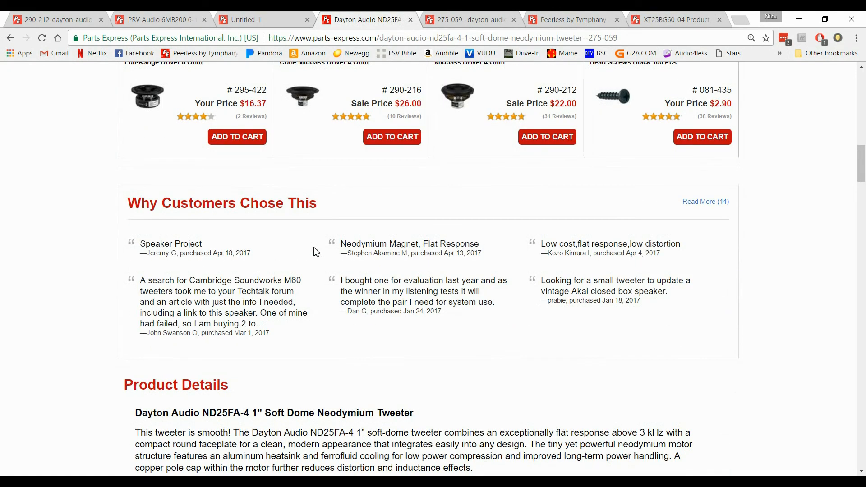
scroll("down", 3)
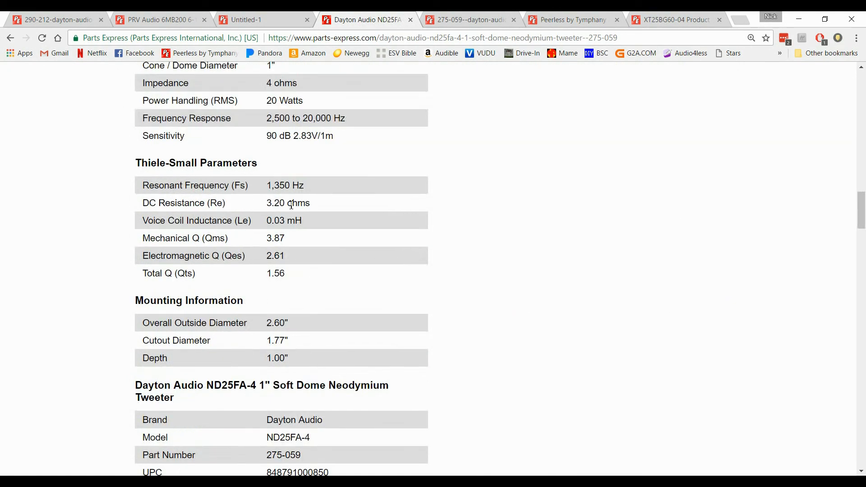
double_click(148, 186)
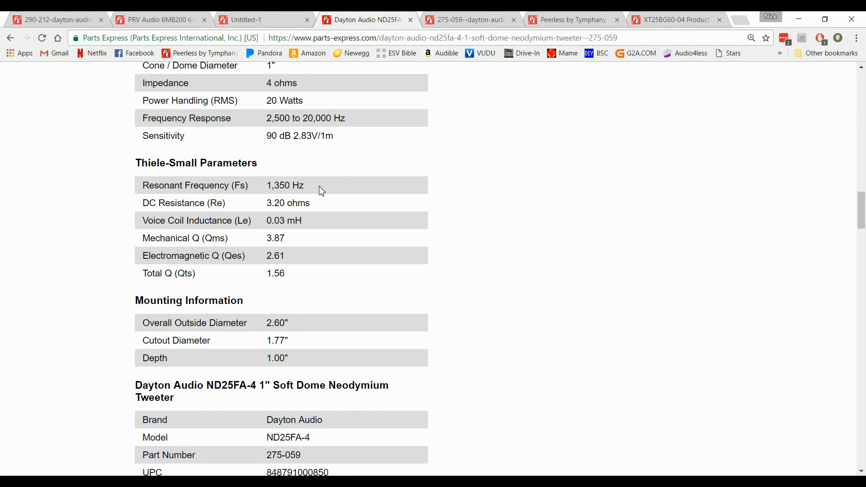
double_click(285, 185)
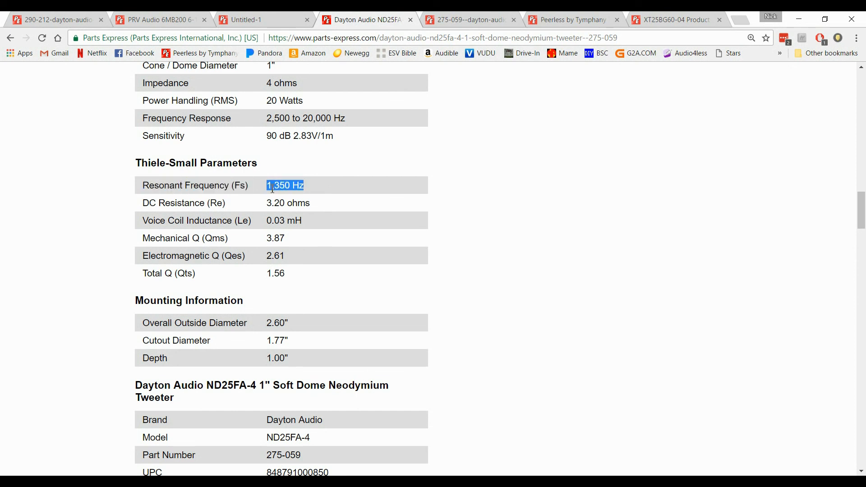
mouse_move(307, 199)
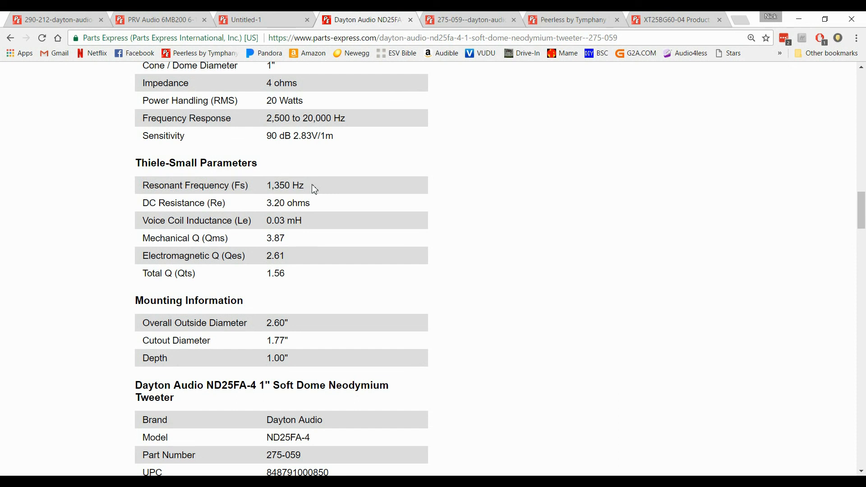
mouse_move(321, 188)
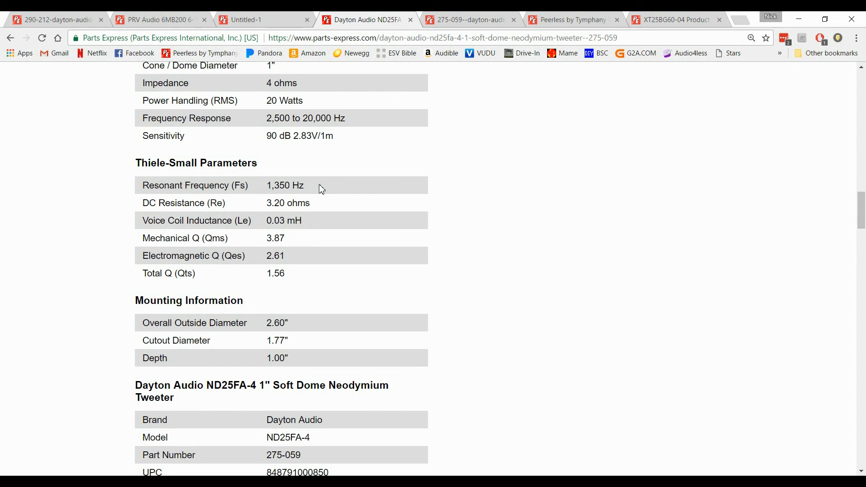
scroll("up", 3)
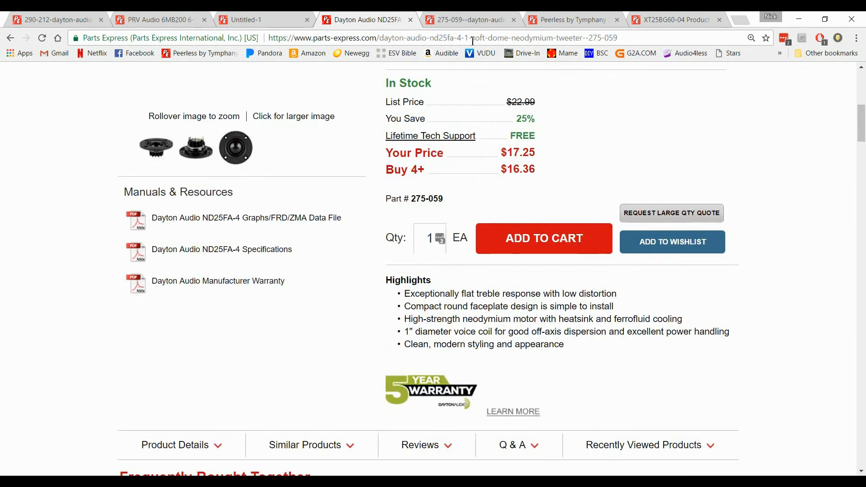
left_click(222, 249)
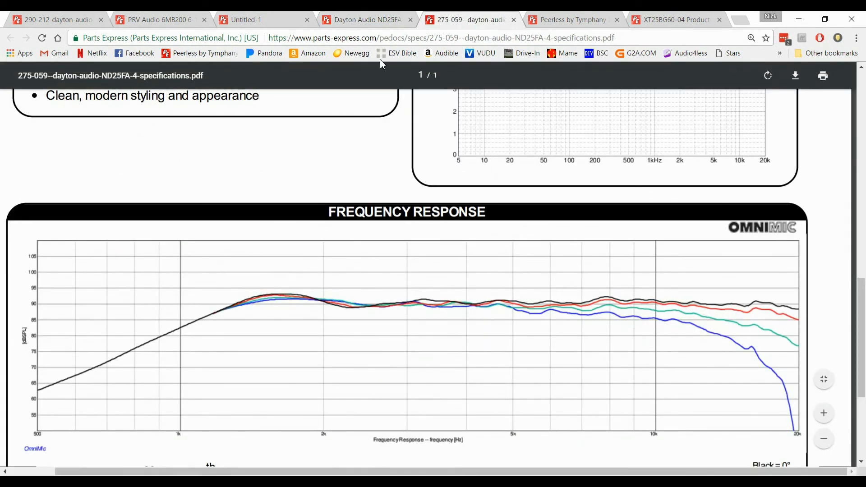
scroll("down", 3)
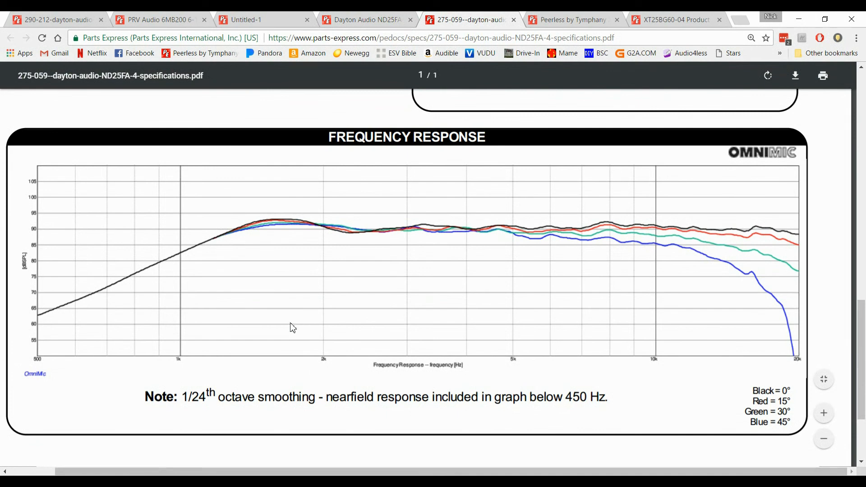
mouse_move(695, 228)
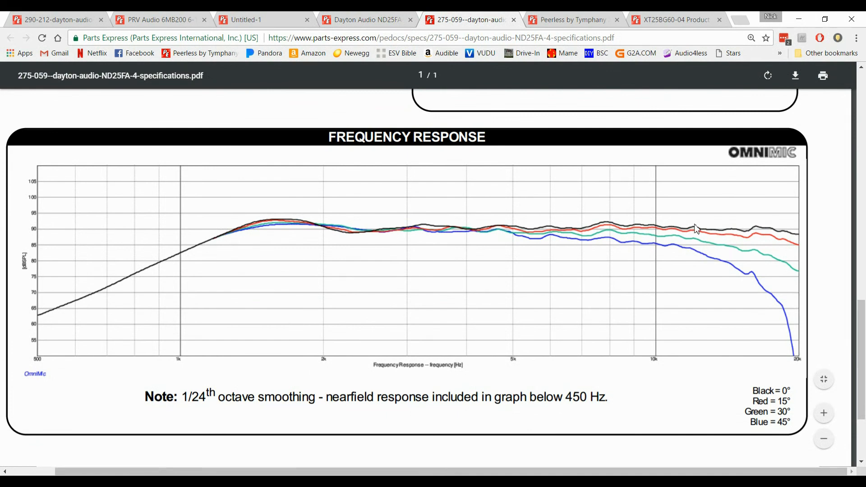
mouse_move(359, 235)
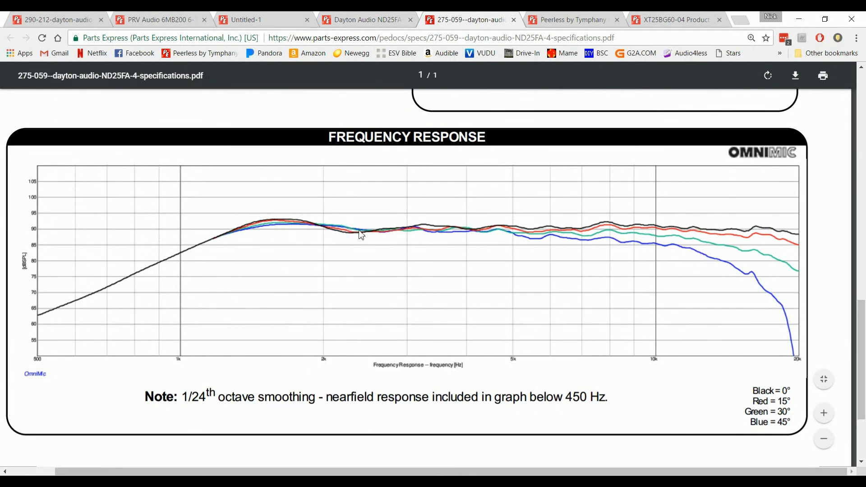
mouse_move(525, 227)
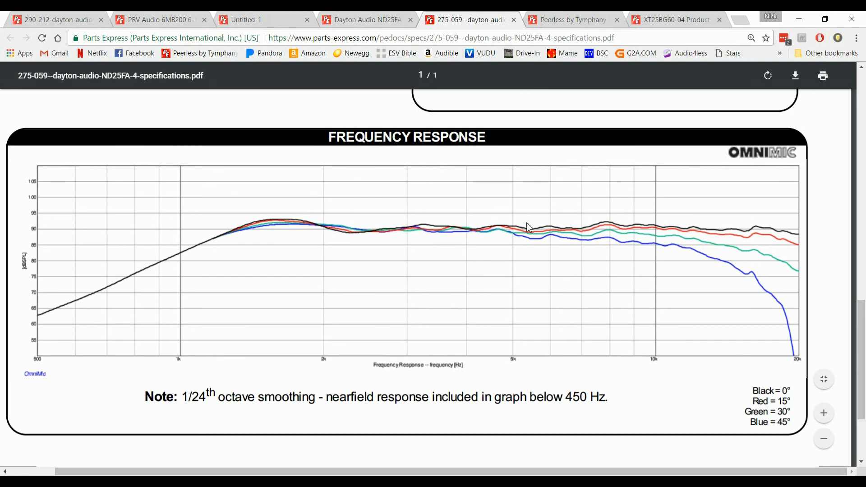
mouse_move(222, 230)
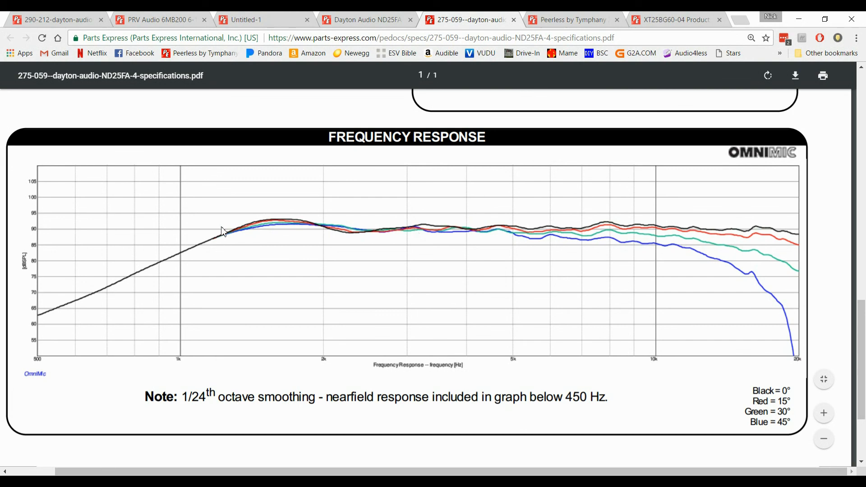
mouse_move(258, 223)
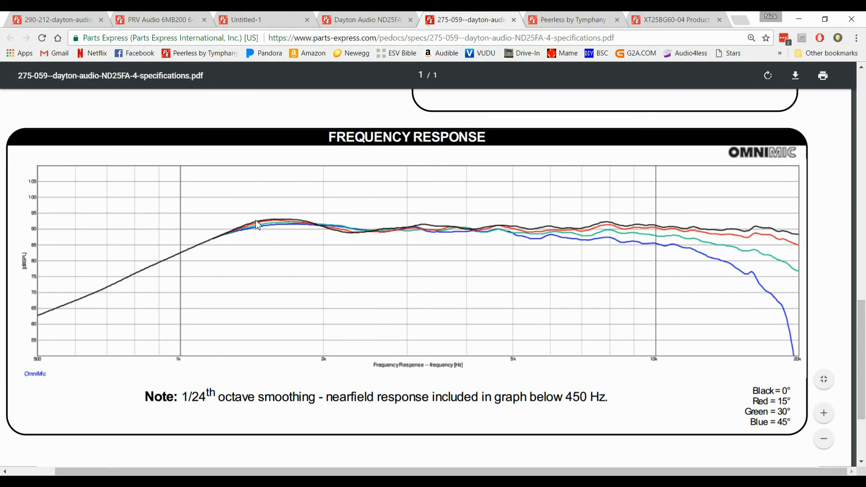
mouse_move(314, 223)
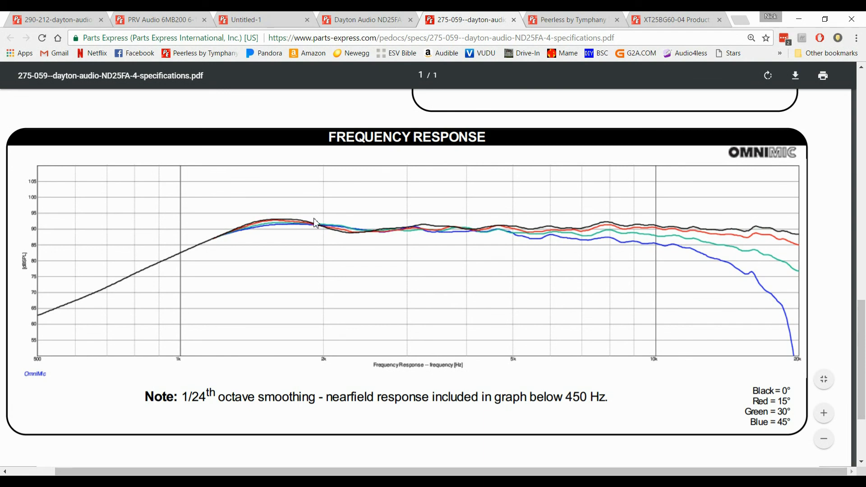
mouse_move(301, 226)
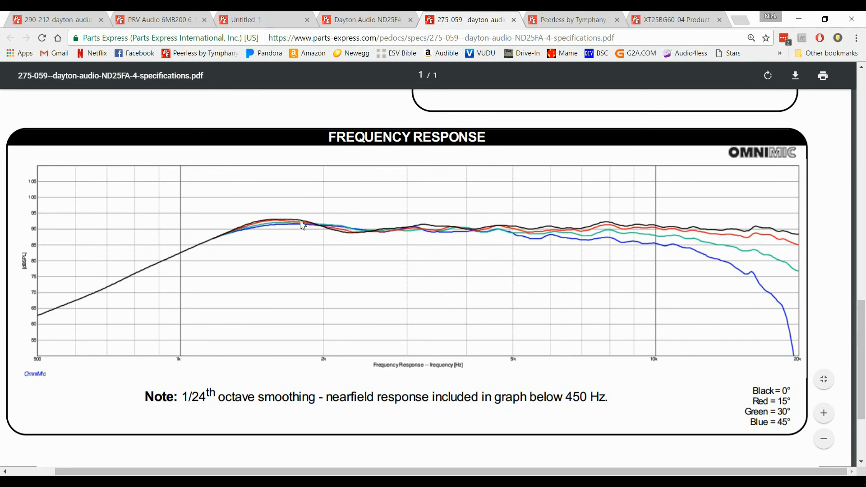
mouse_move(312, 230)
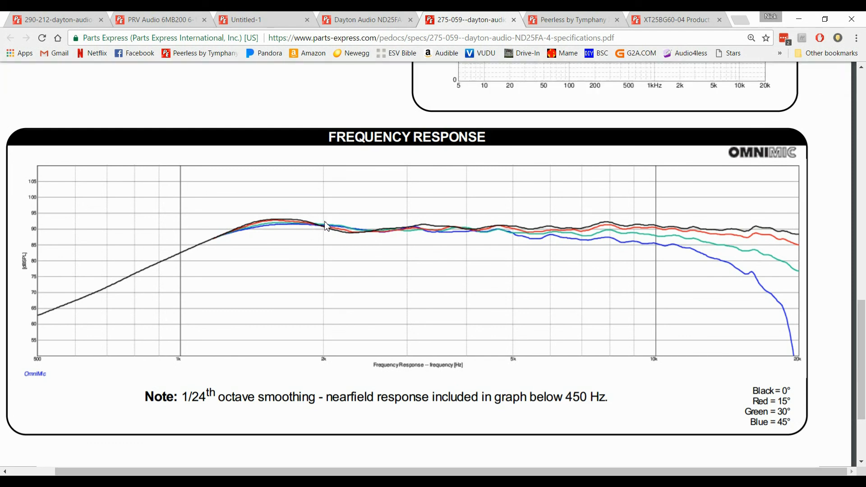
mouse_move(406, 227)
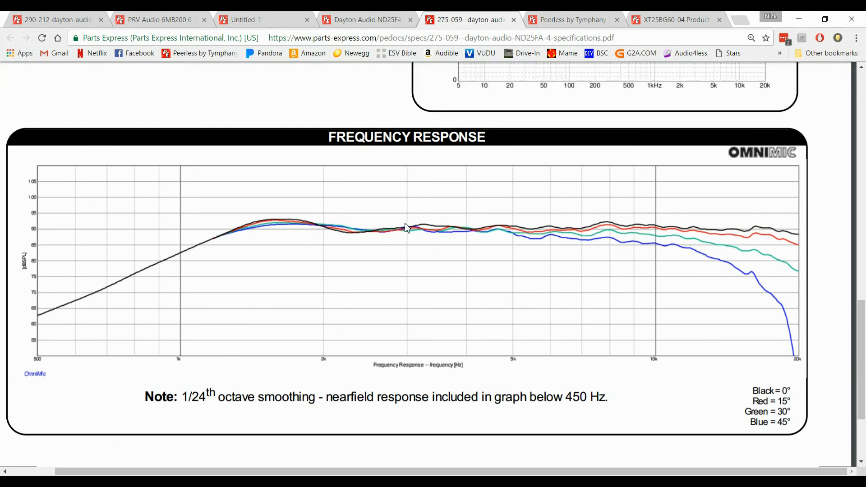
mouse_move(409, 236)
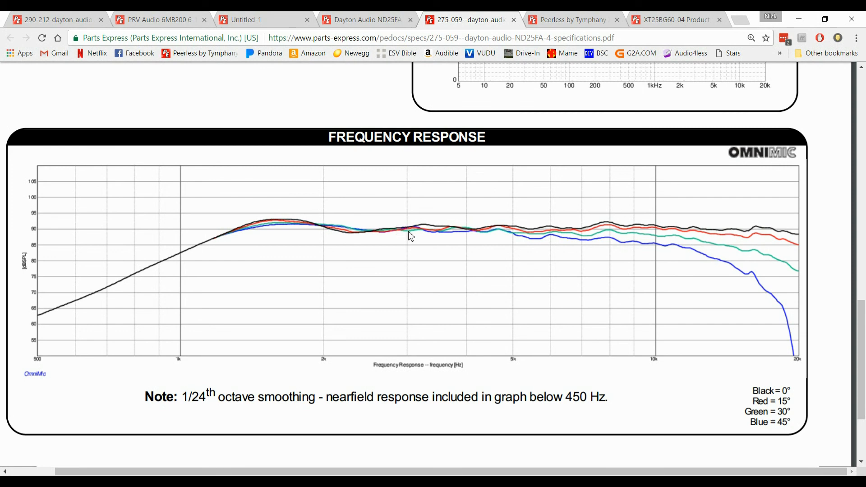
mouse_move(431, 234)
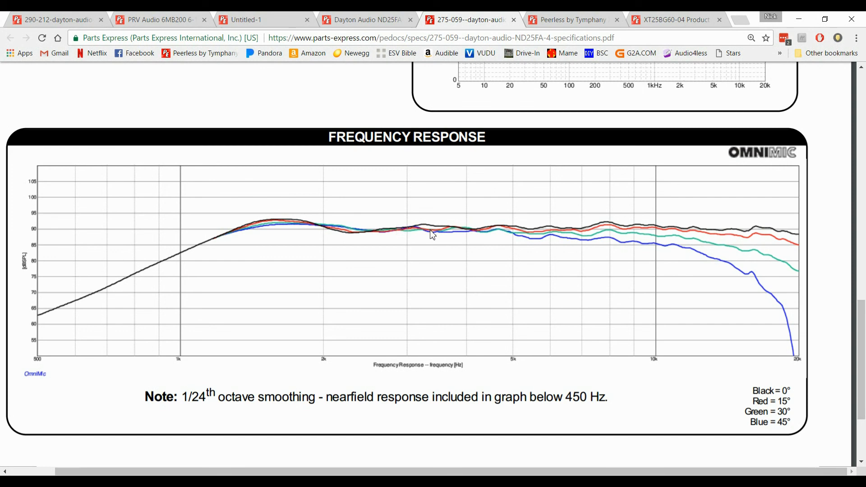
mouse_move(429, 238)
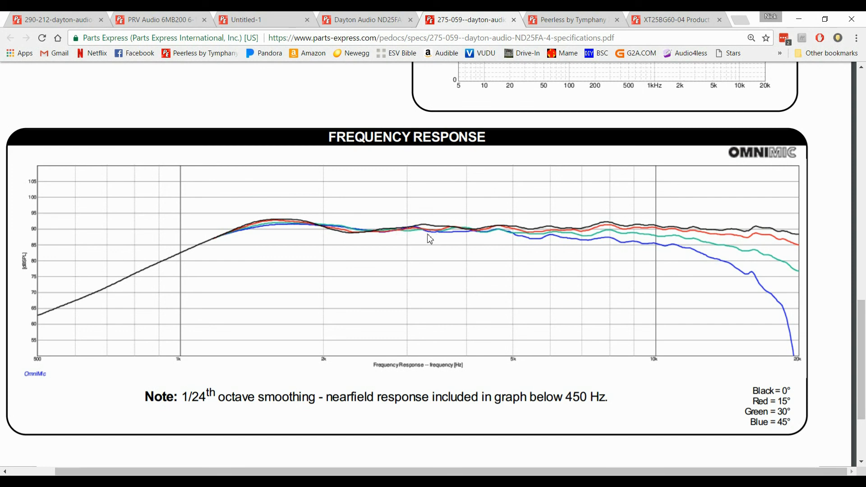
mouse_move(444, 240)
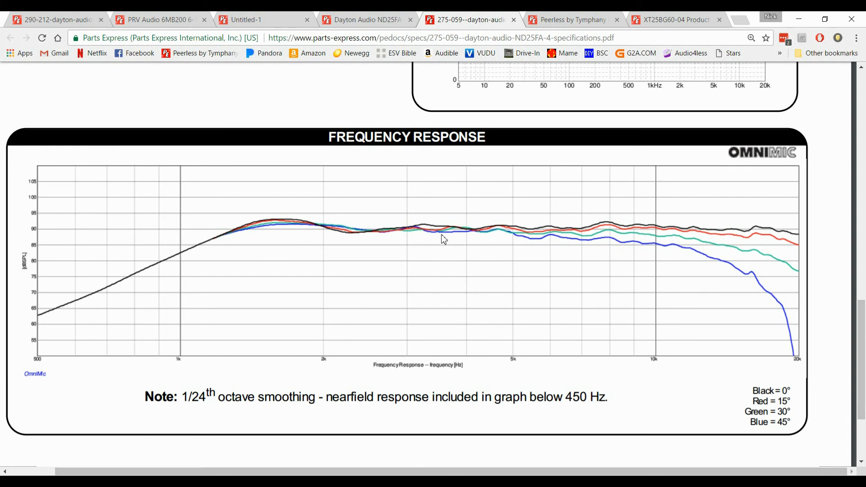
mouse_move(421, 225)
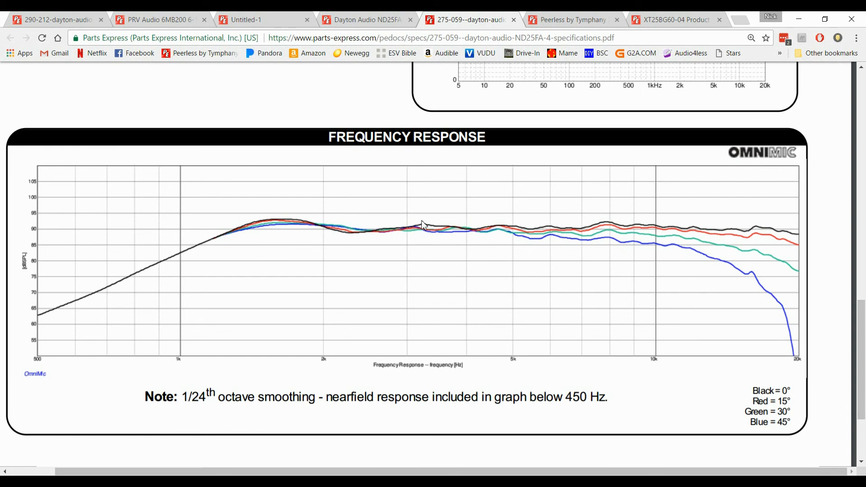
mouse_move(560, 230)
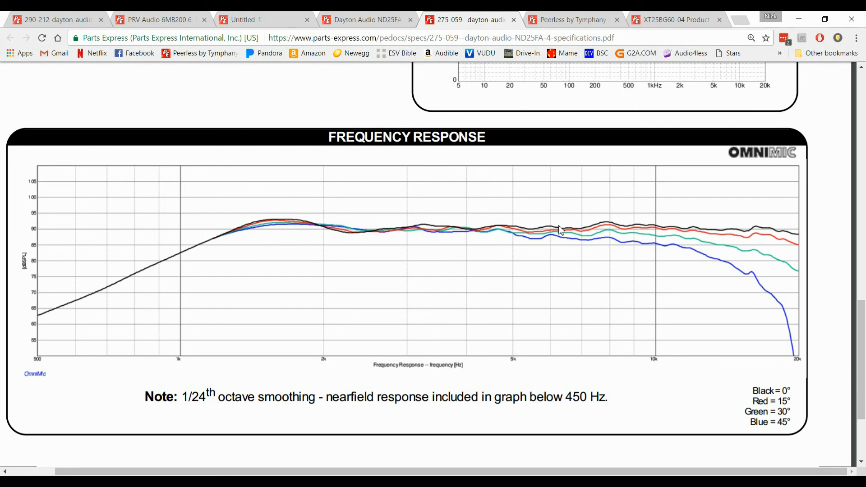
mouse_move(387, 238)
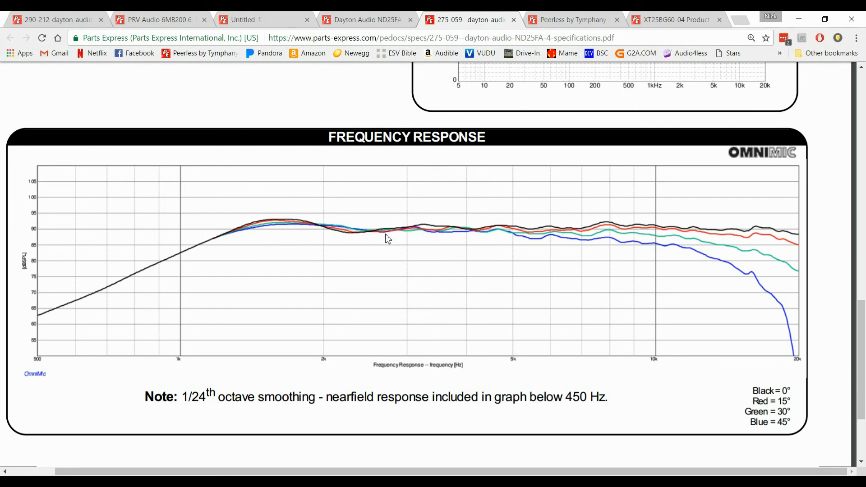
mouse_move(389, 226)
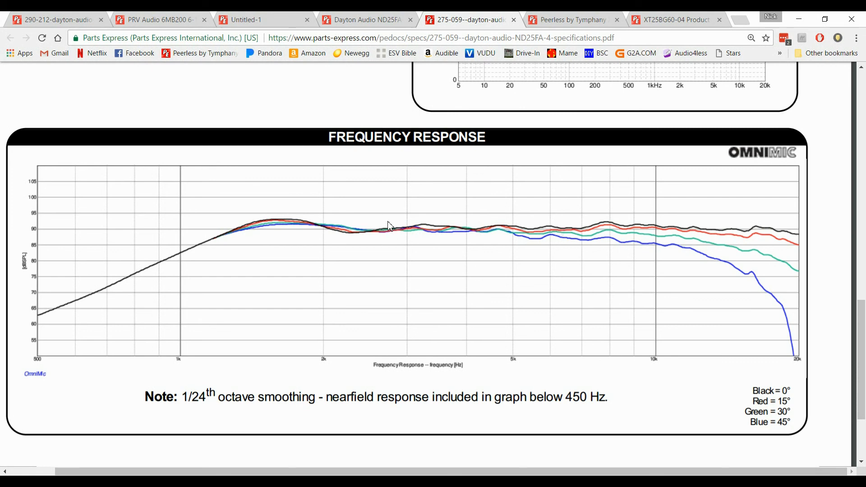
mouse_move(580, 208)
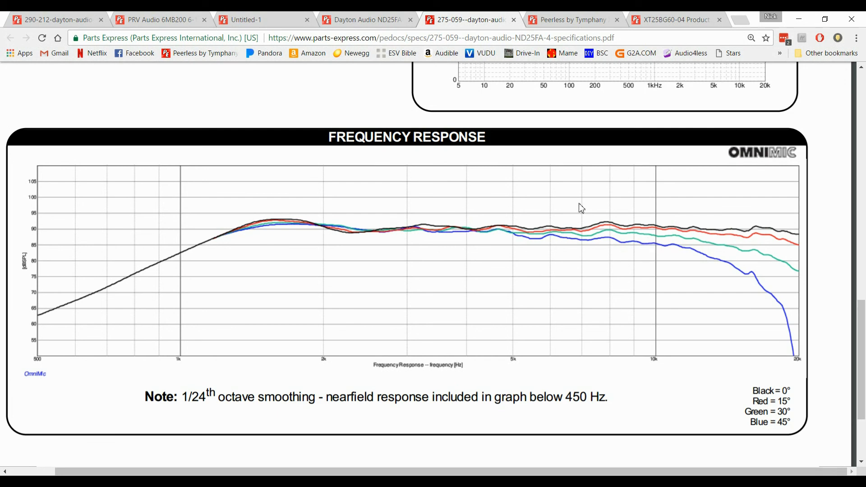
mouse_move(541, 214)
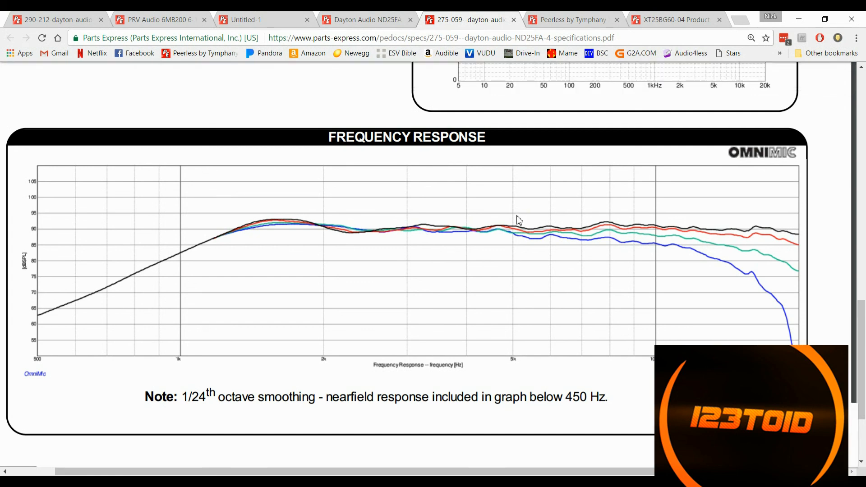
mouse_move(622, 219)
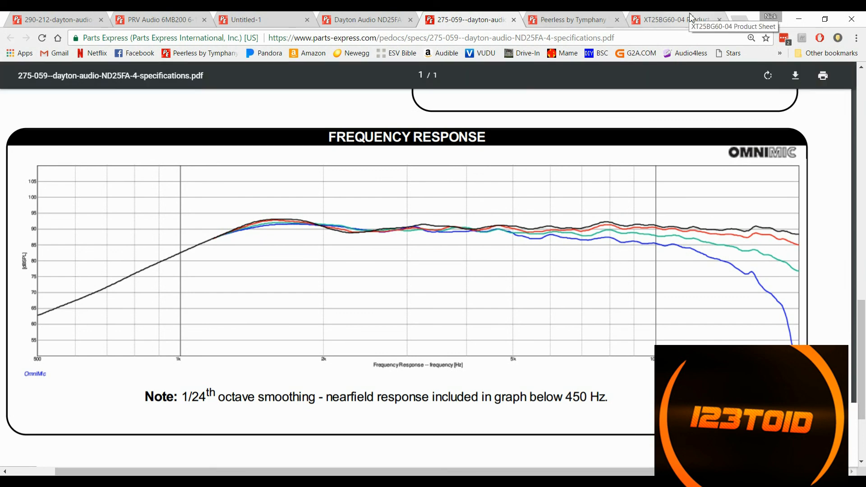
- Review the XT25BG60-04 spec sheet and response graph, then return to its Parts Express product page
left_click(673, 20)
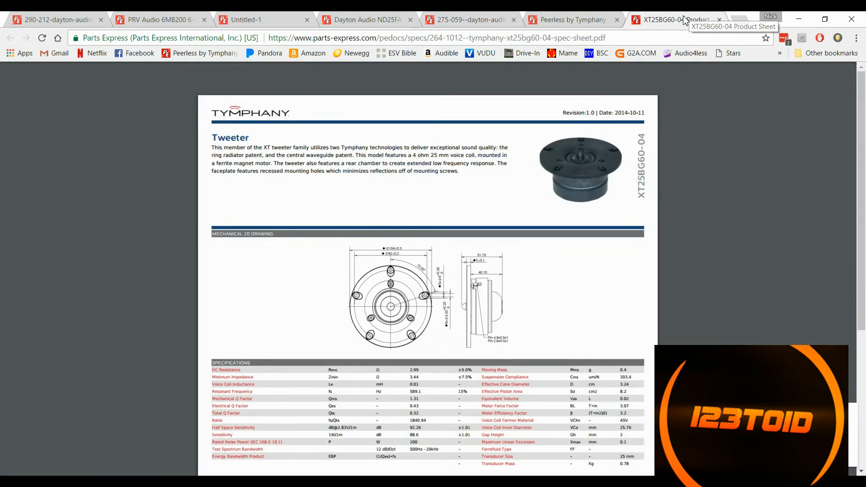
scroll("down", 3)
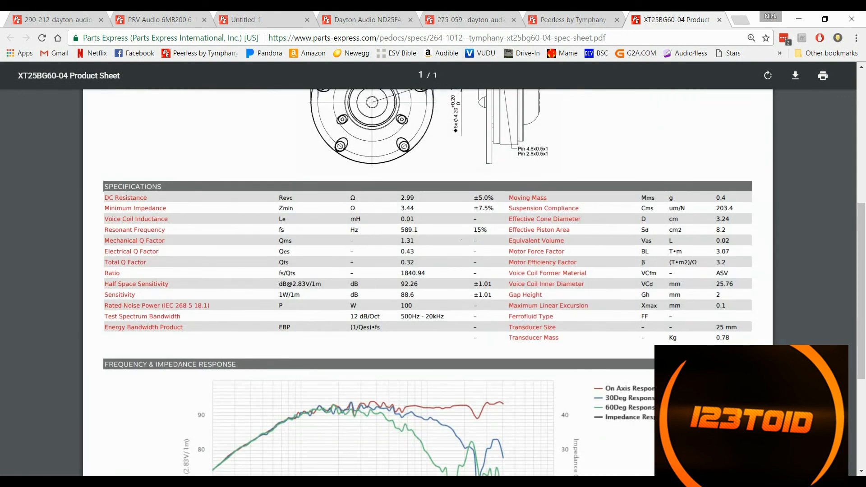
scroll("down", 3)
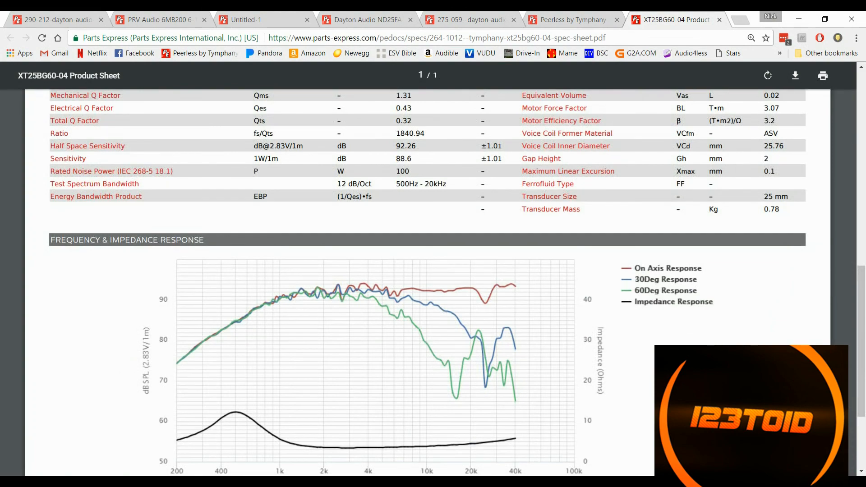
scroll("up", 3)
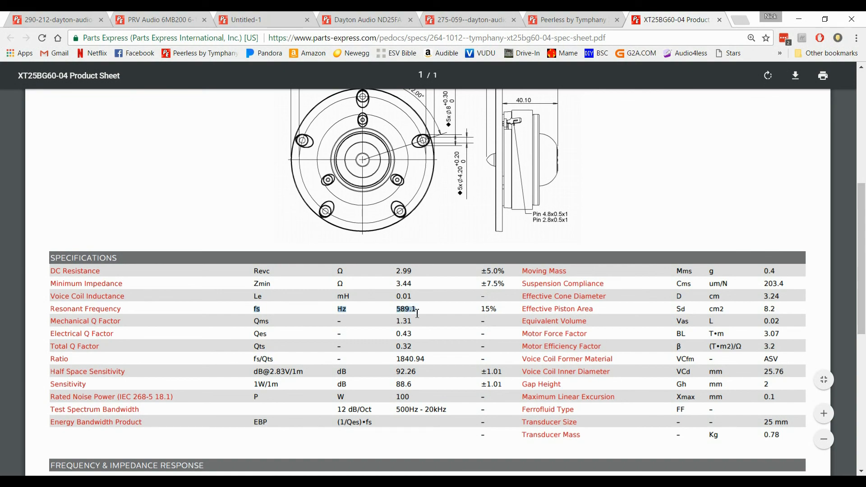
left_click(575, 20)
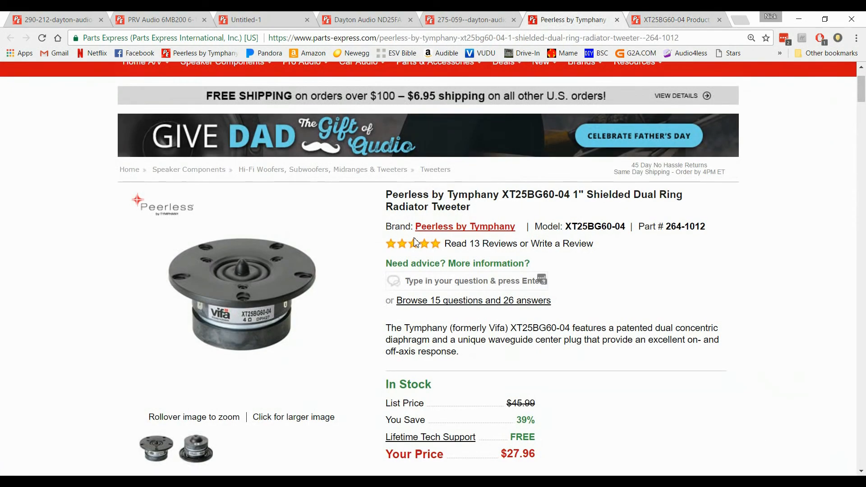
- Scroll the XT25BG60-04 product page down to its Thiele-Small Parameters showing 630 Hz resonance
scroll("down", 3)
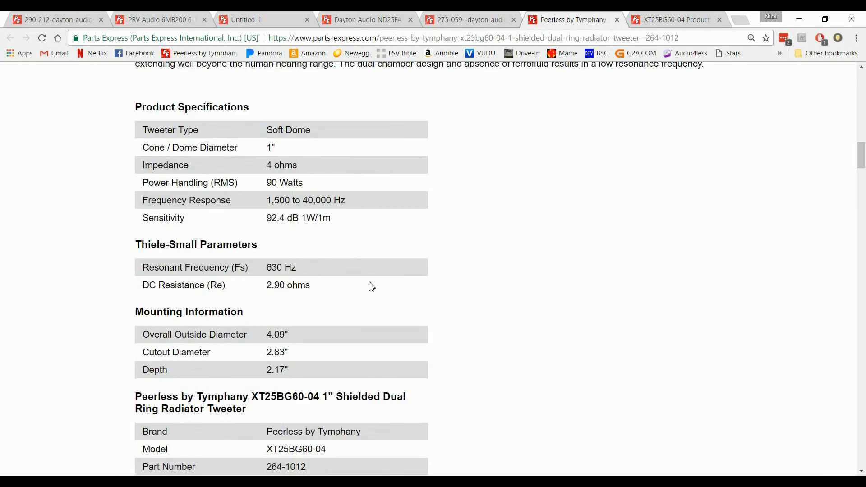
scroll("down", 3)
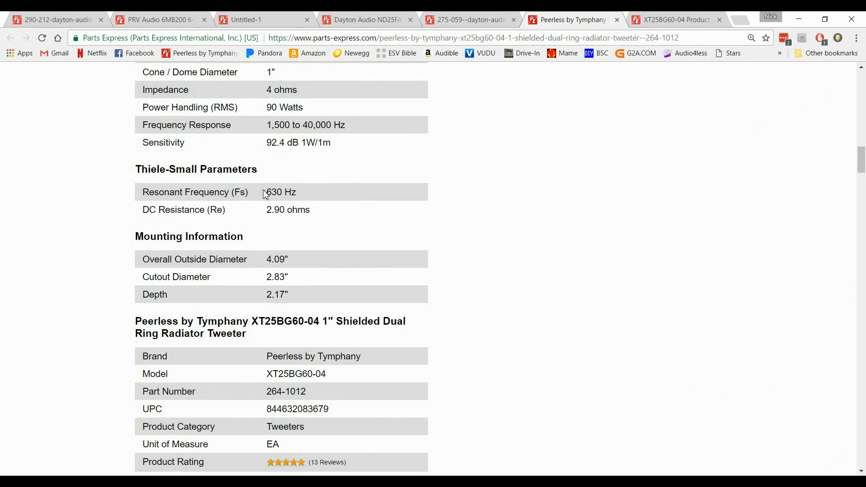
mouse_move(261, 189)
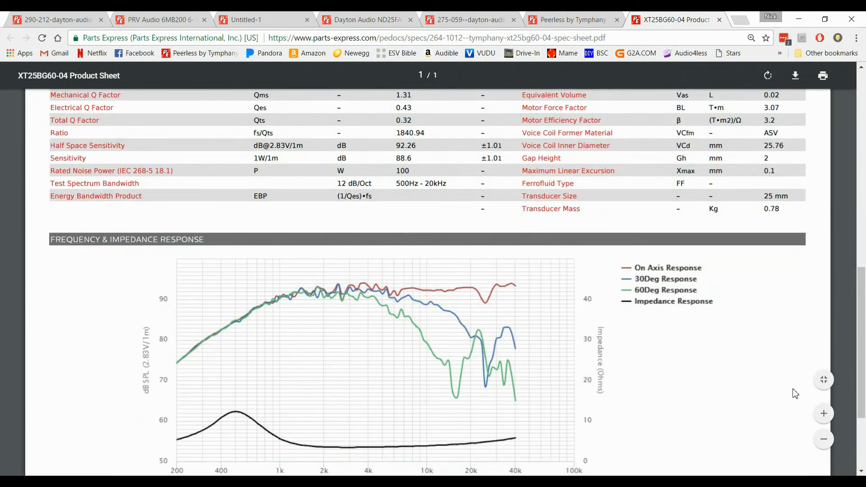
scroll("down", 3)
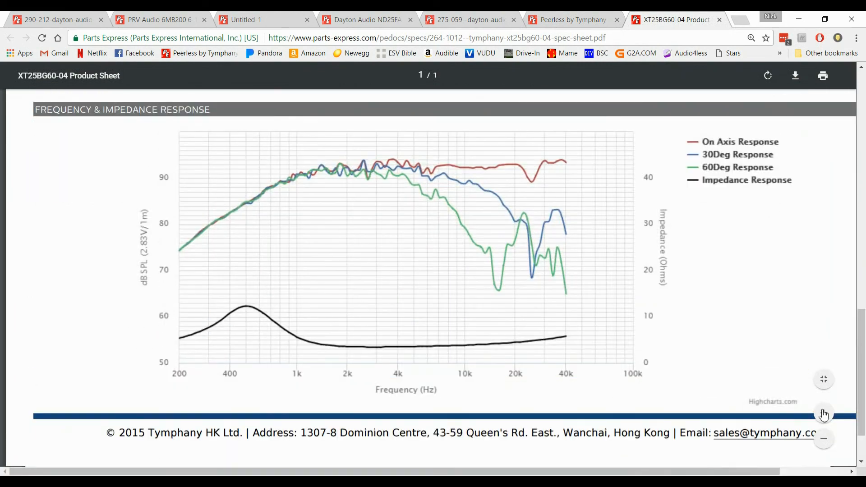
left_click(823, 413)
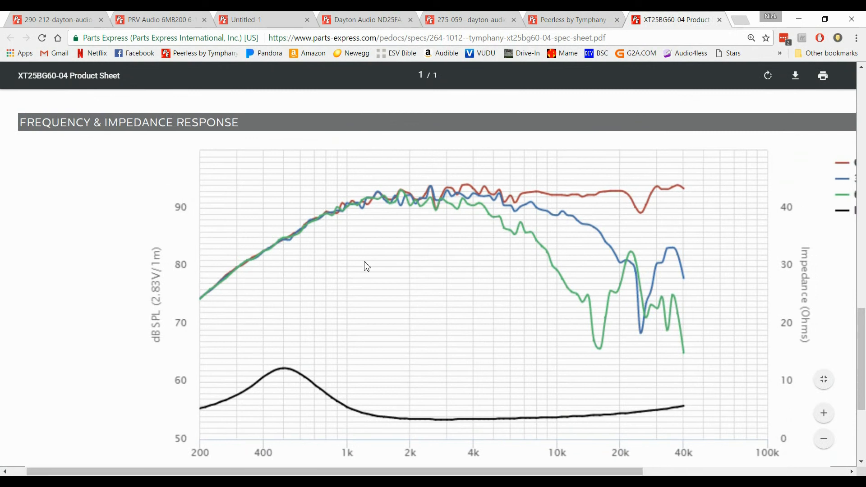
mouse_move(342, 271)
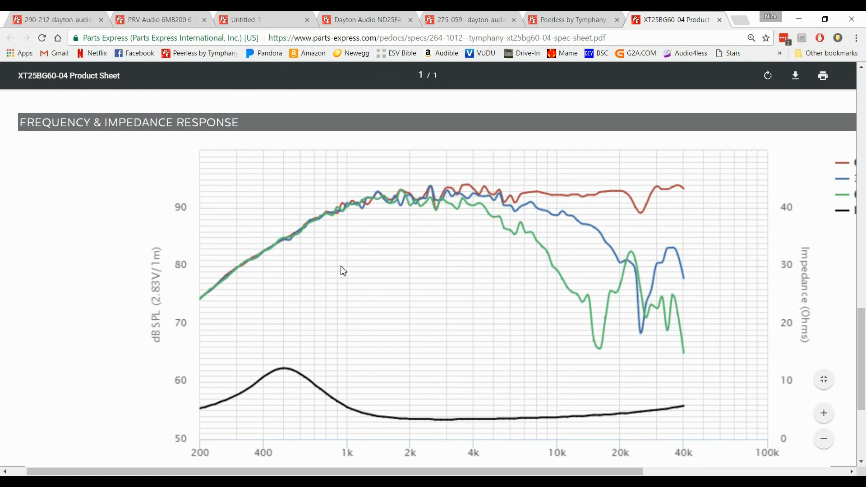
mouse_move(348, 363)
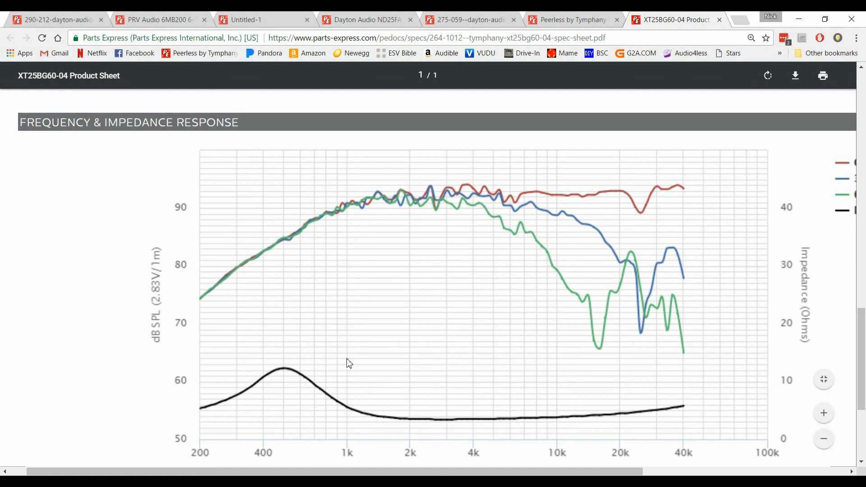
mouse_move(367, 432)
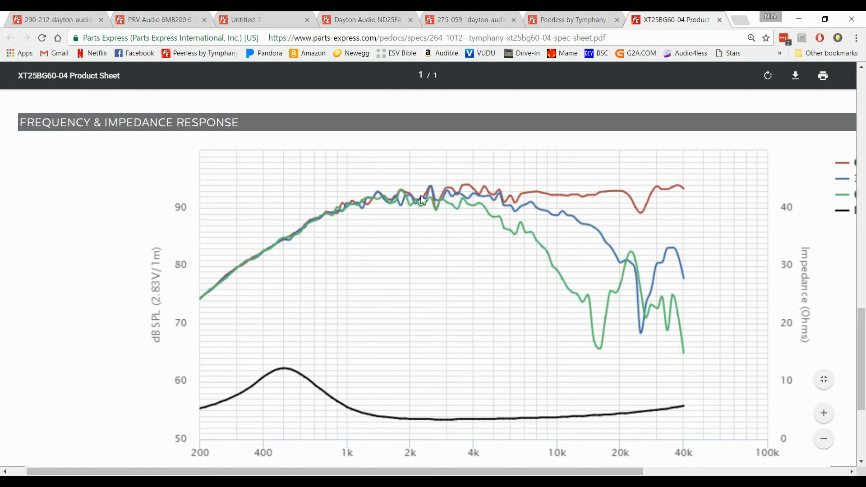
mouse_move(428, 201)
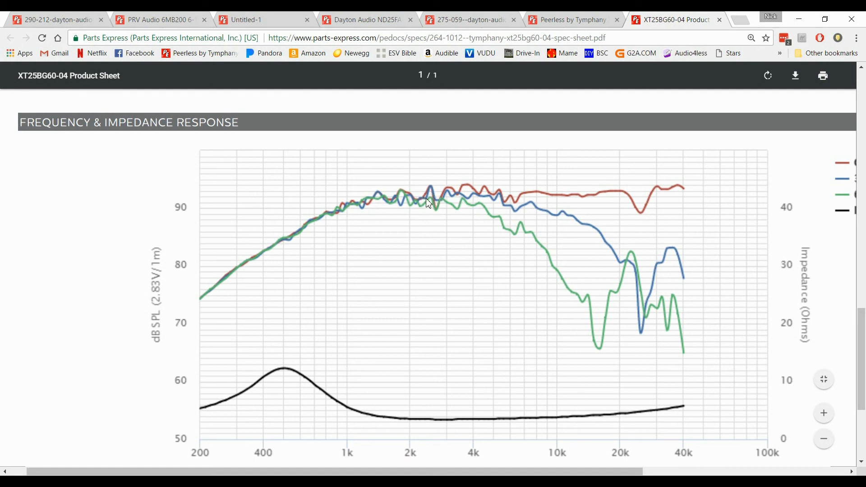
mouse_move(415, 197)
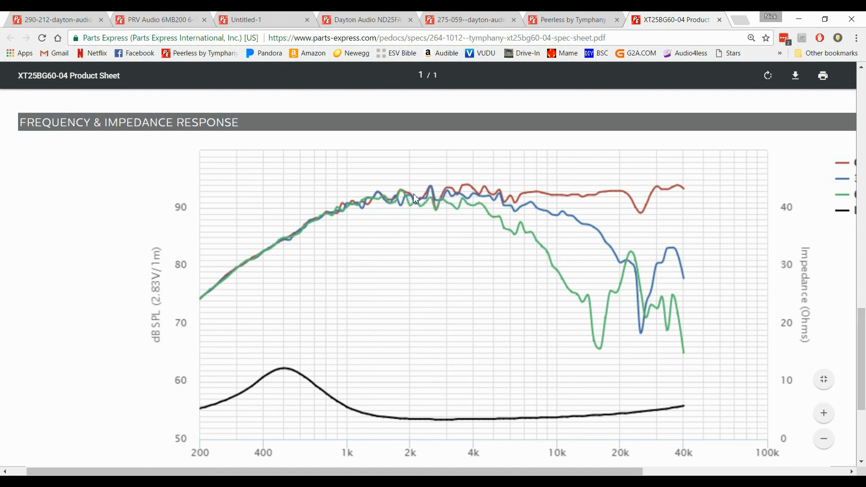
mouse_move(408, 194)
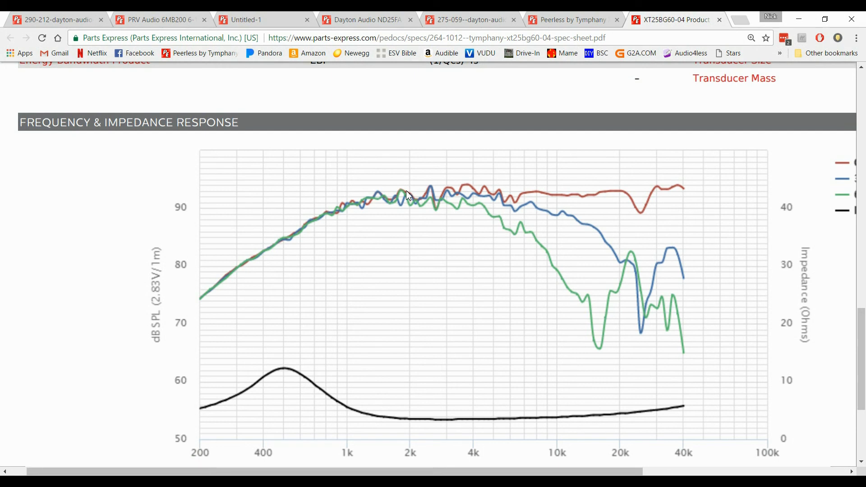
mouse_move(216, 418)
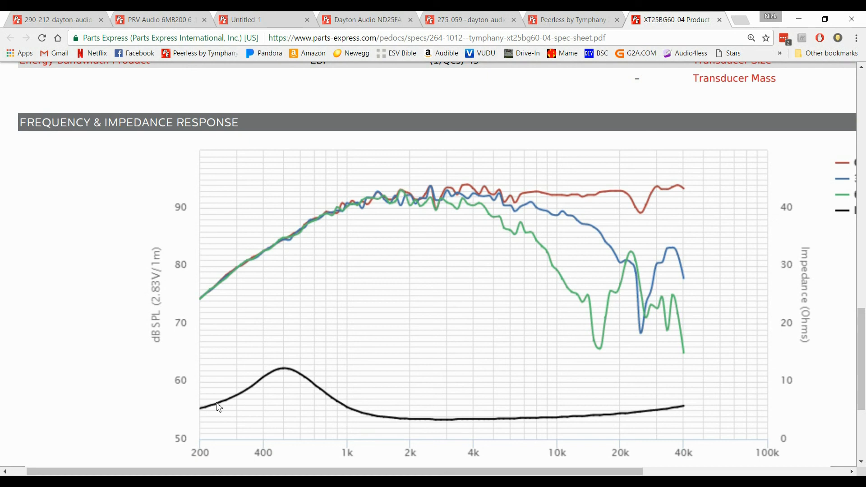
mouse_move(391, 421)
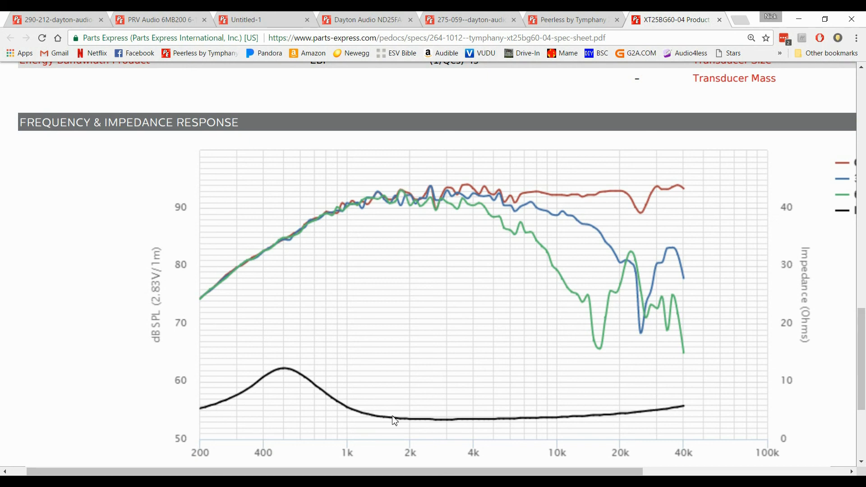
mouse_move(397, 416)
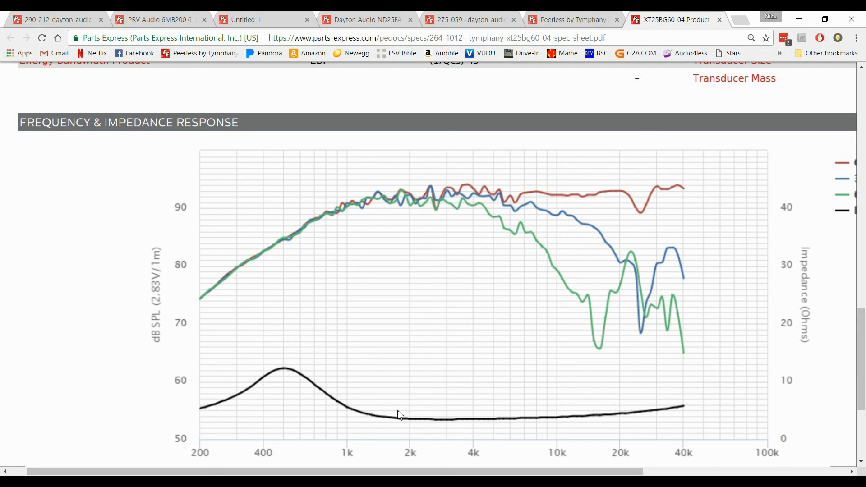
mouse_move(447, 207)
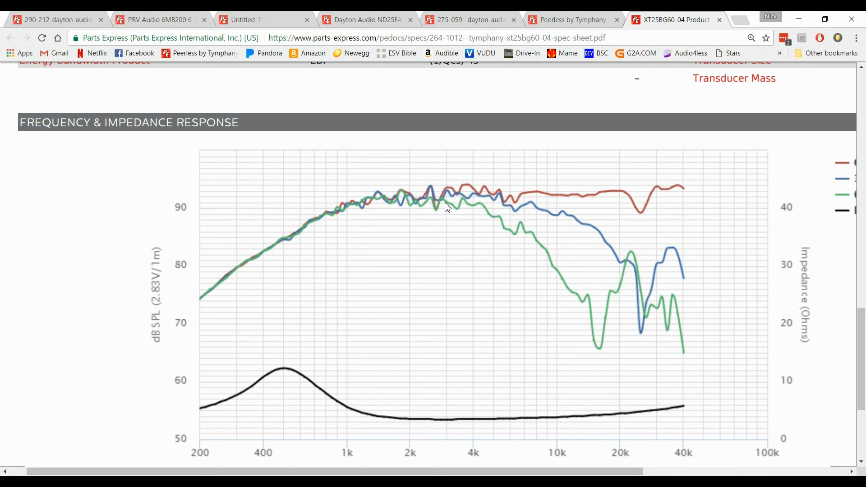
mouse_move(433, 206)
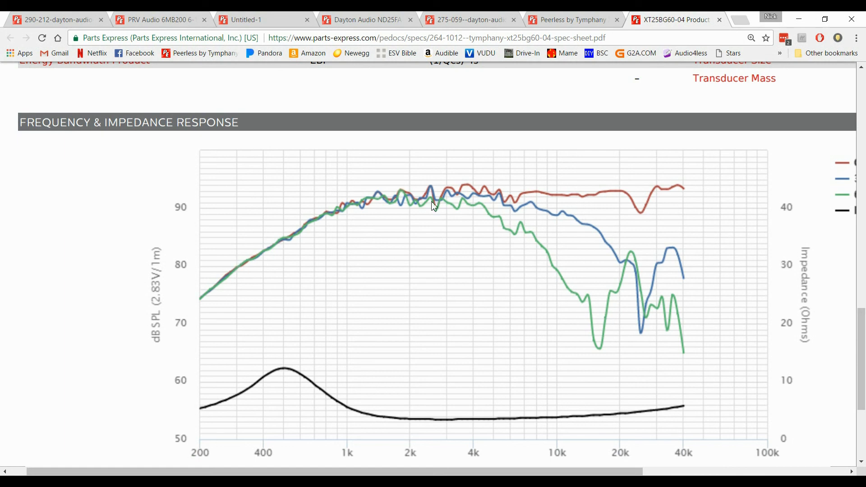
mouse_move(402, 187)
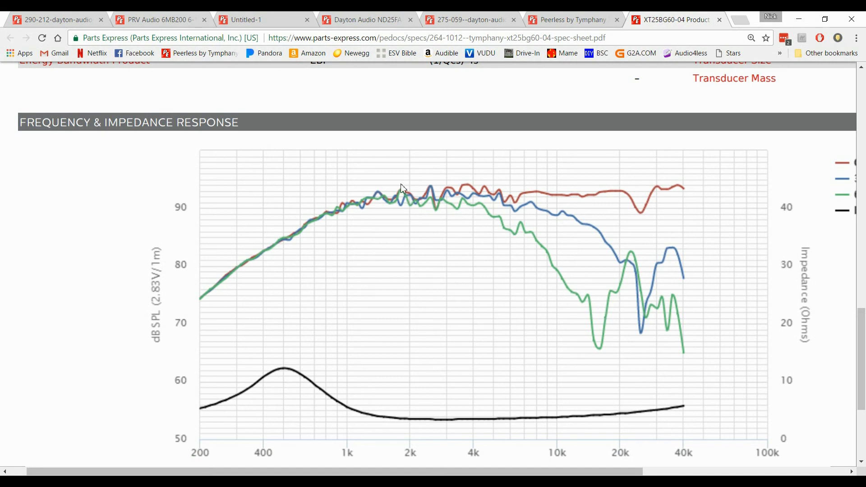
mouse_move(430, 271)
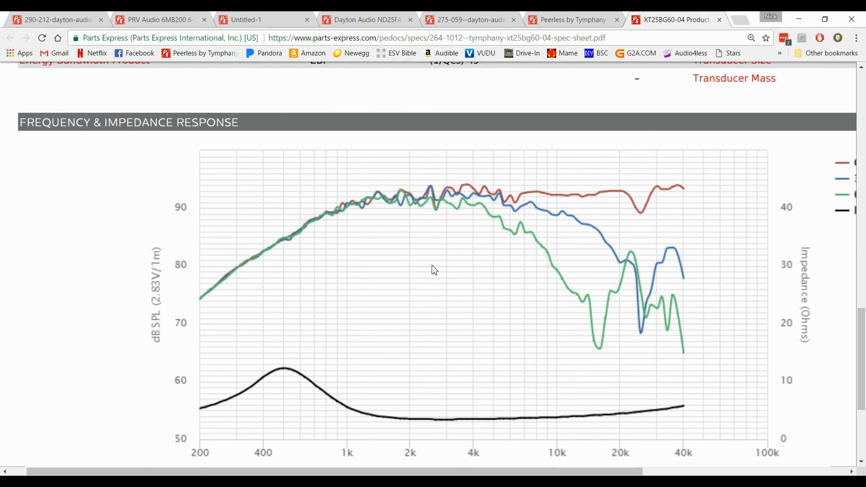
- Revisit the Peerless tweeter page and ND105-4 spec sheet, then switch to the Passive Crossover Designer workbook
scroll("down", 3)
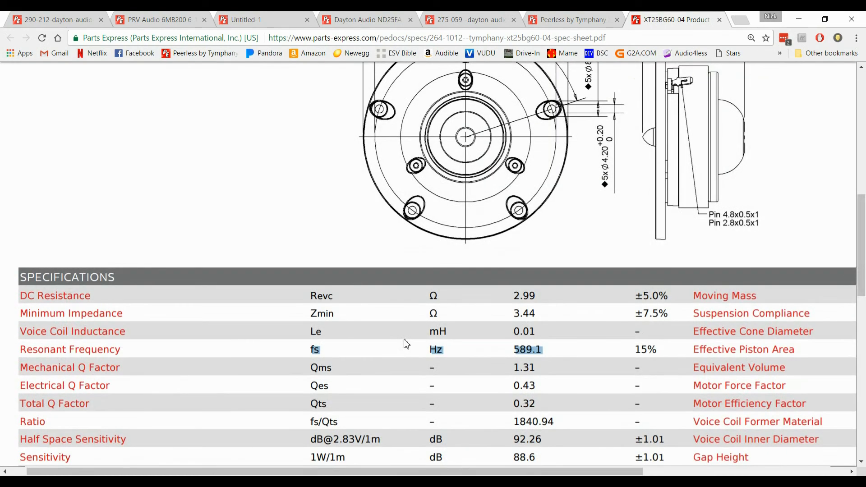
left_click(571, 20)
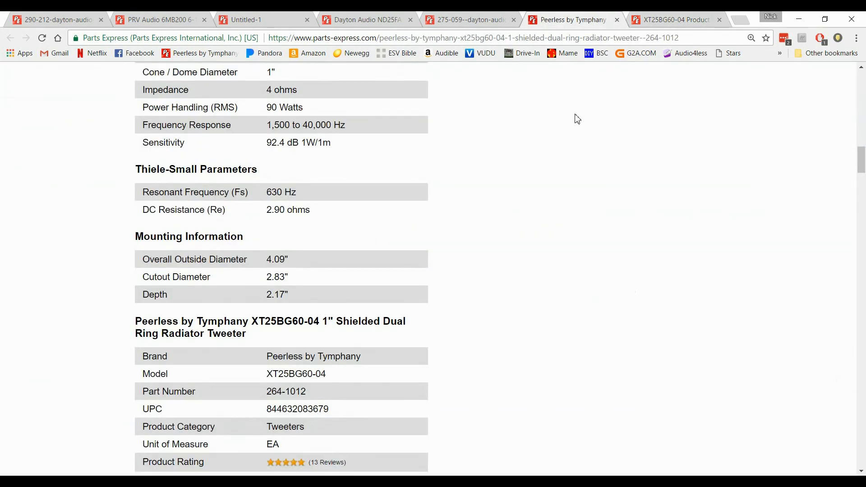
scroll("up", 3)
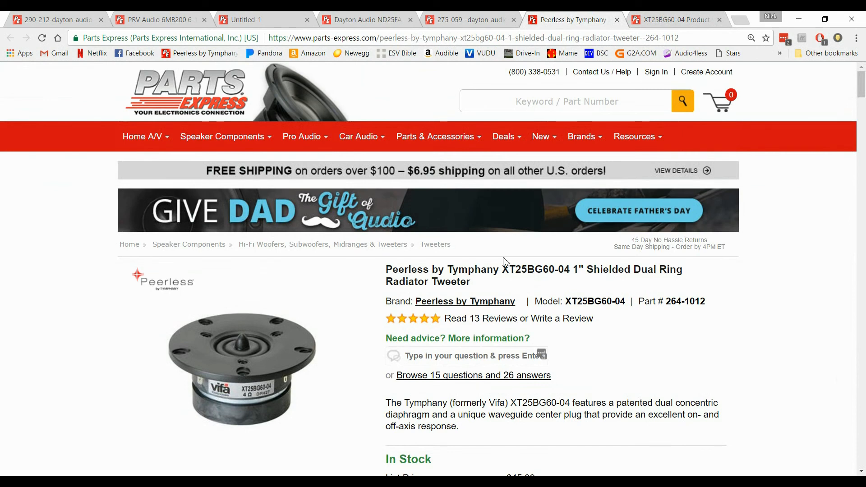
double_click(534, 269)
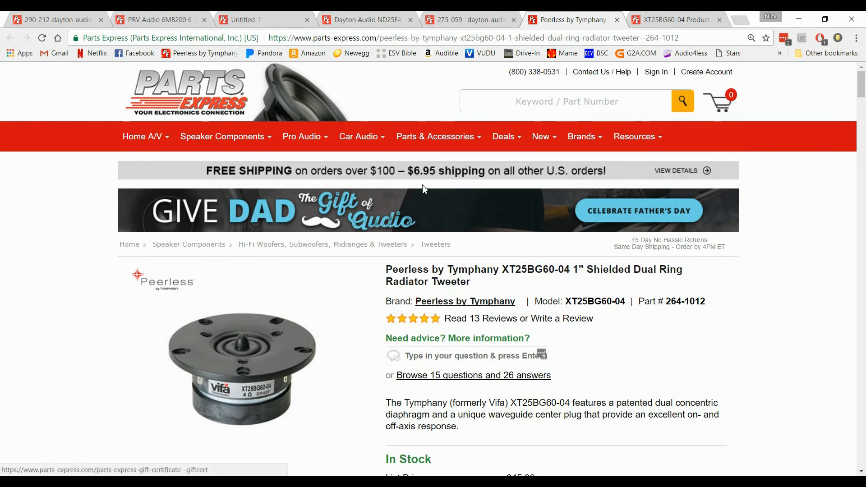
left_click(54, 20)
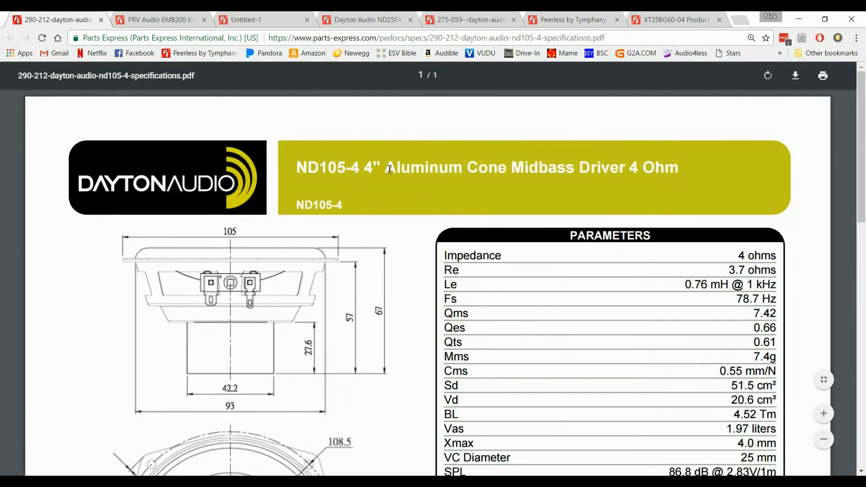
left_click(572, 20)
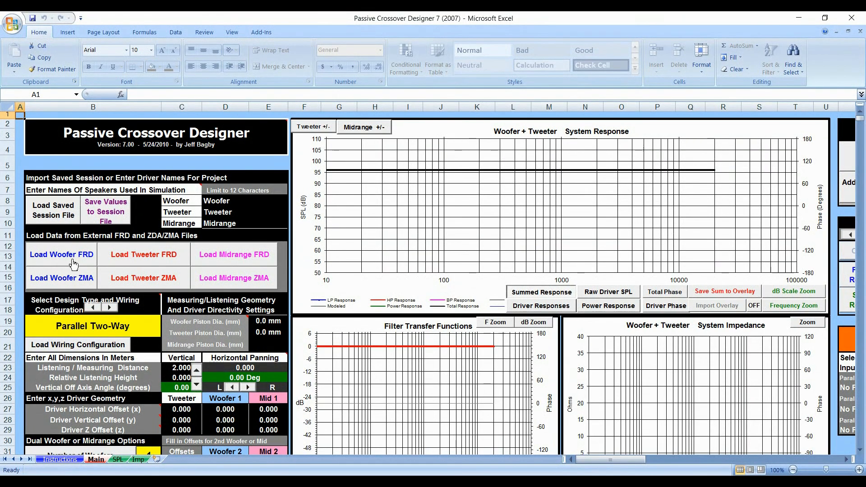
- Load Midrange > Dayton ND105-4 > ND105-4@0 .frd as the woofer frequency response
left_click(61, 255)
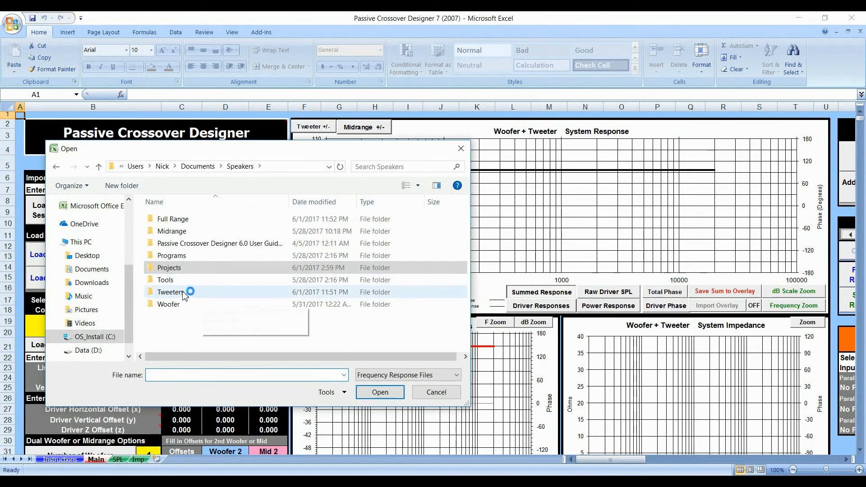
mouse_move(186, 272)
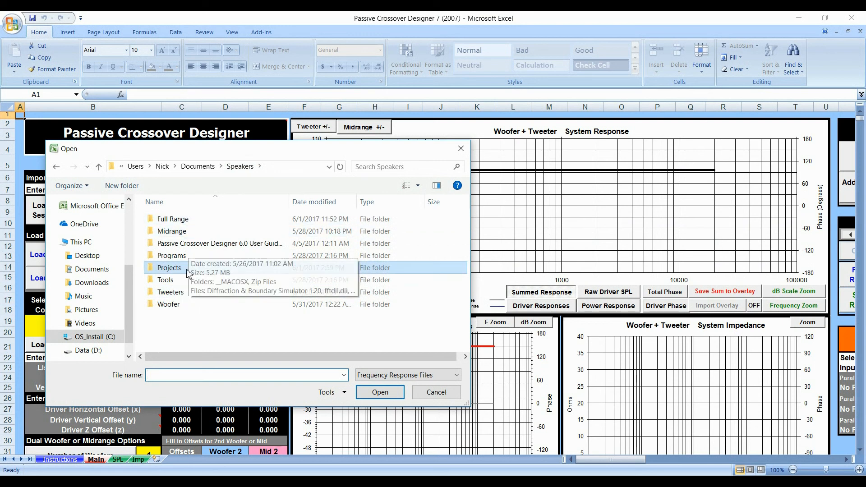
mouse_move(185, 191)
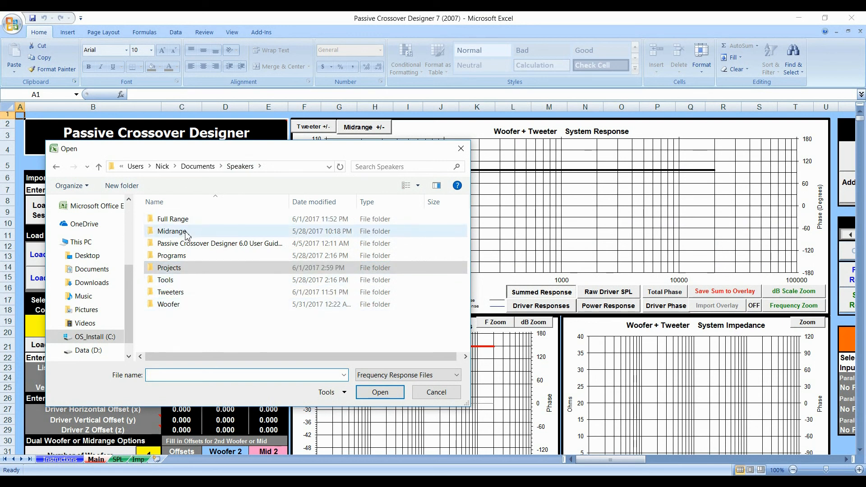
mouse_move(180, 232)
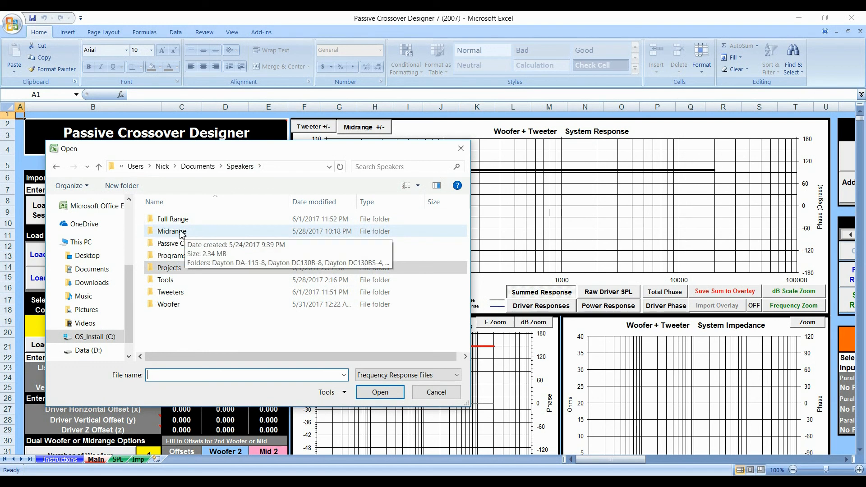
double_click(172, 230)
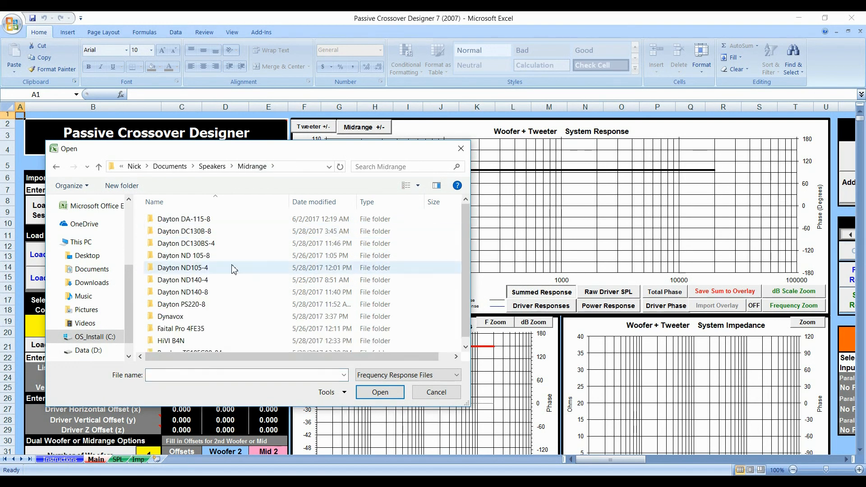
double_click(183, 267)
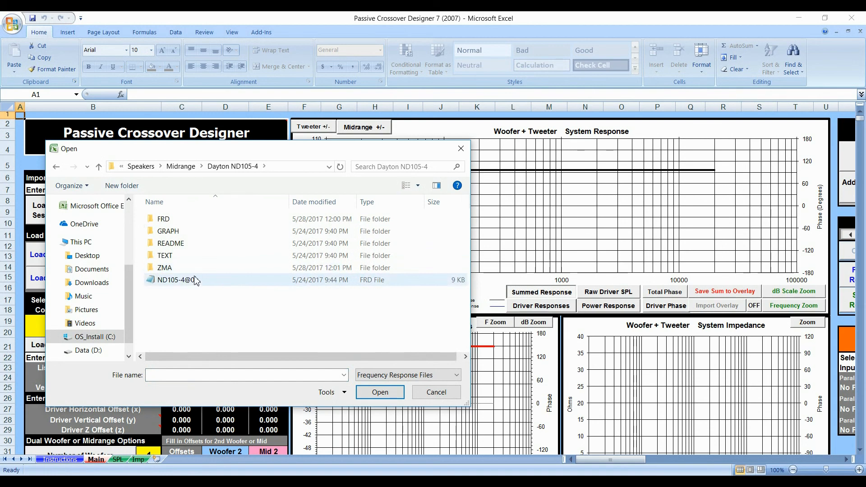
left_click(380, 391)
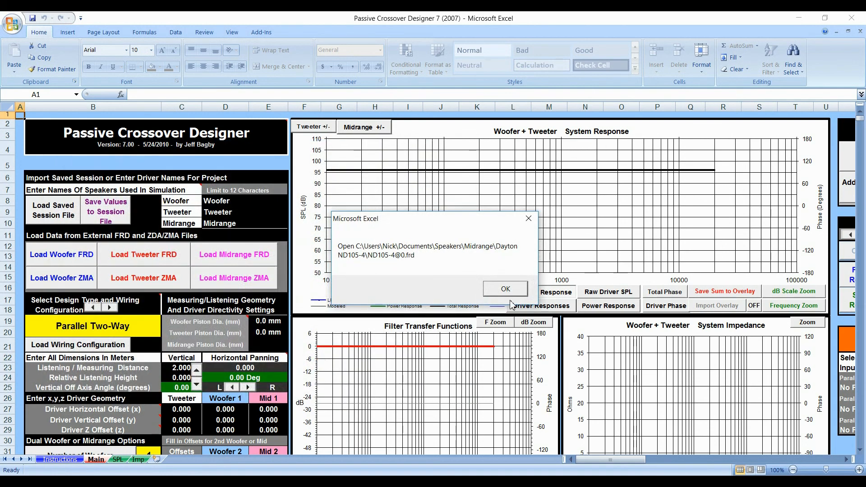
- Confirm the FRD message and load the ND105-4 .zma impedance file for the woofer
left_click(505, 289)
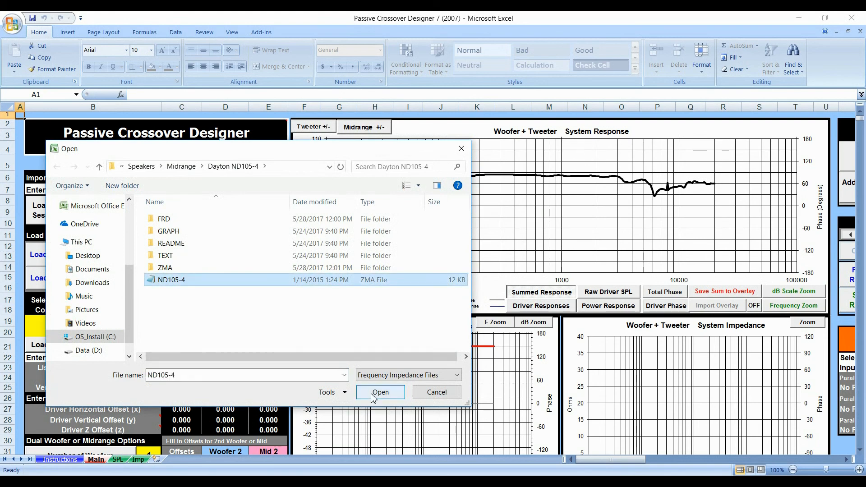
left_click(379, 391)
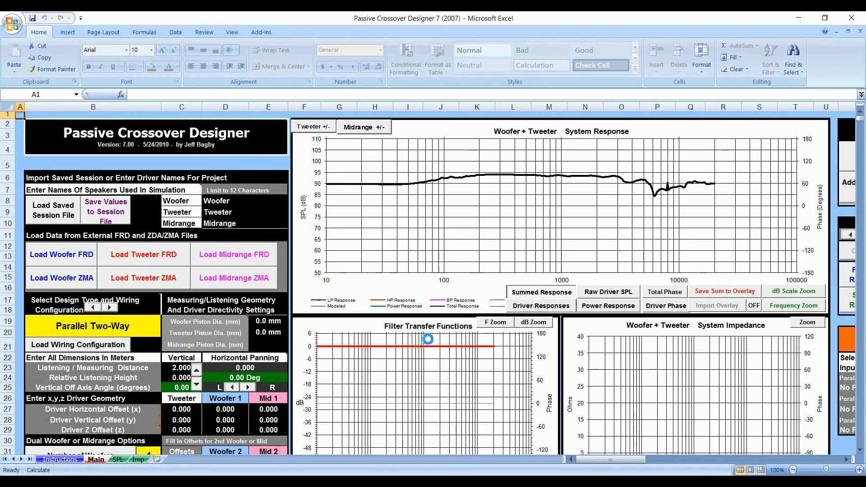